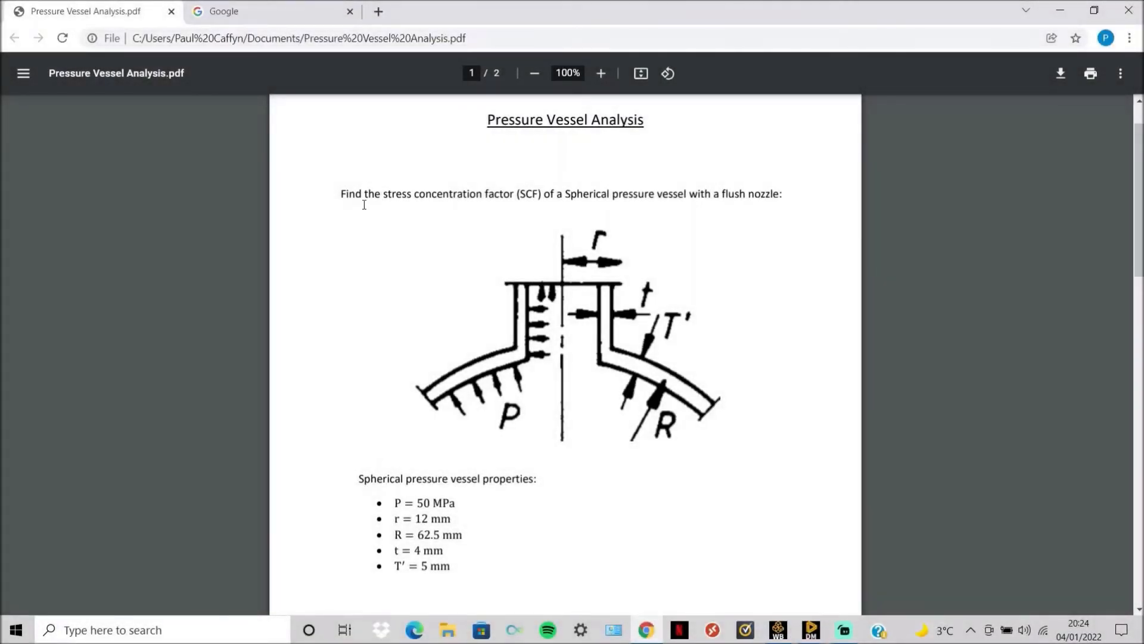
mouse_move(610, 208)
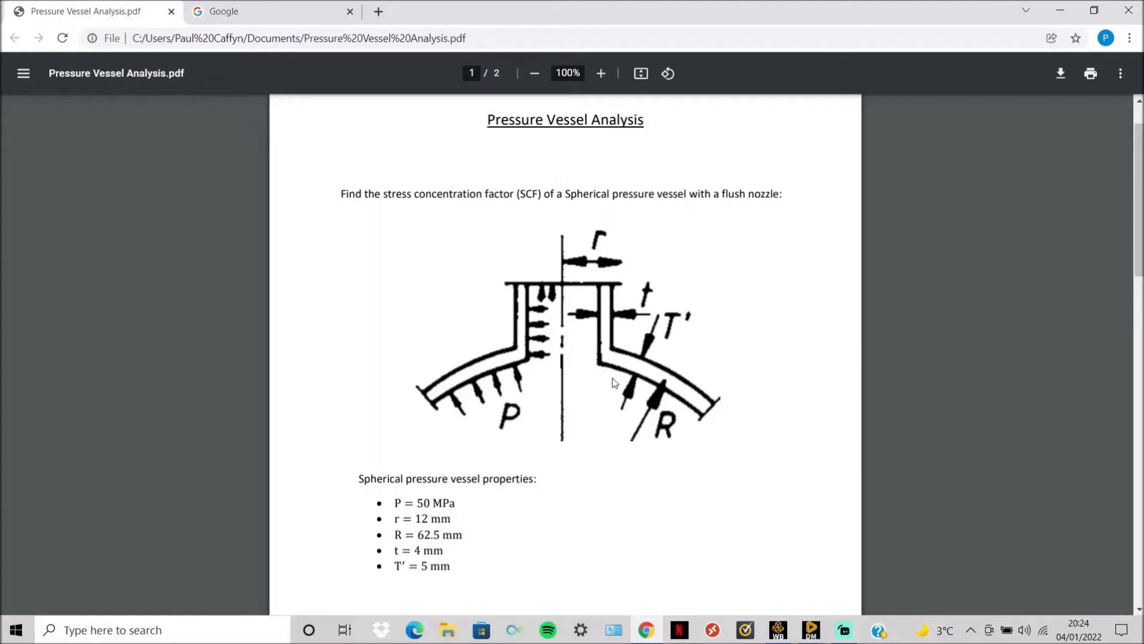
mouse_move(612, 358)
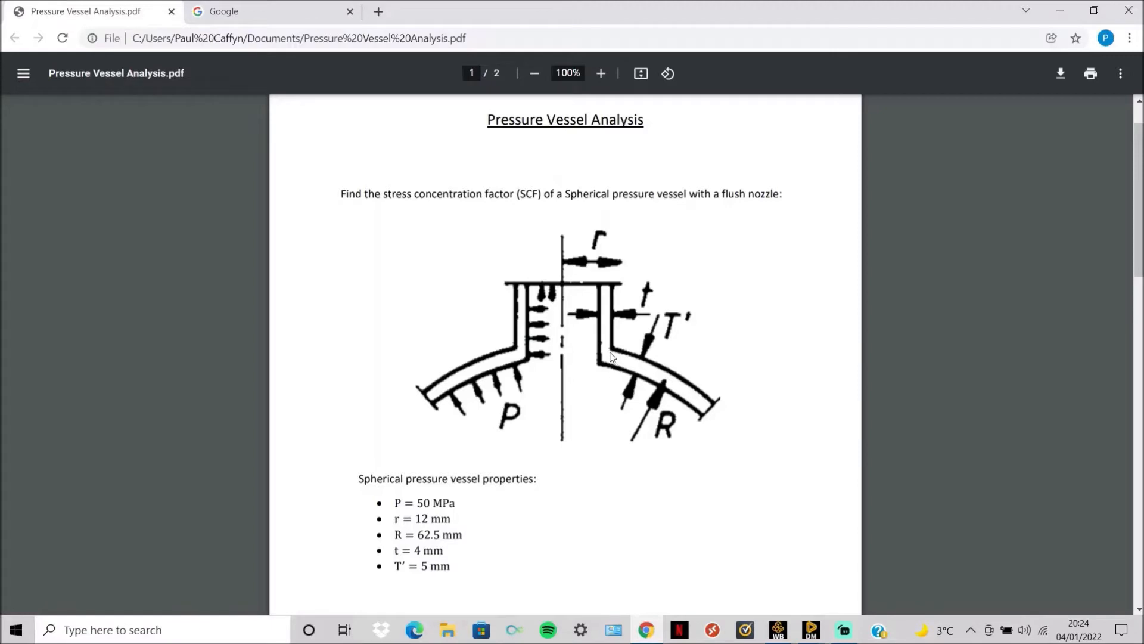
mouse_move(468, 372)
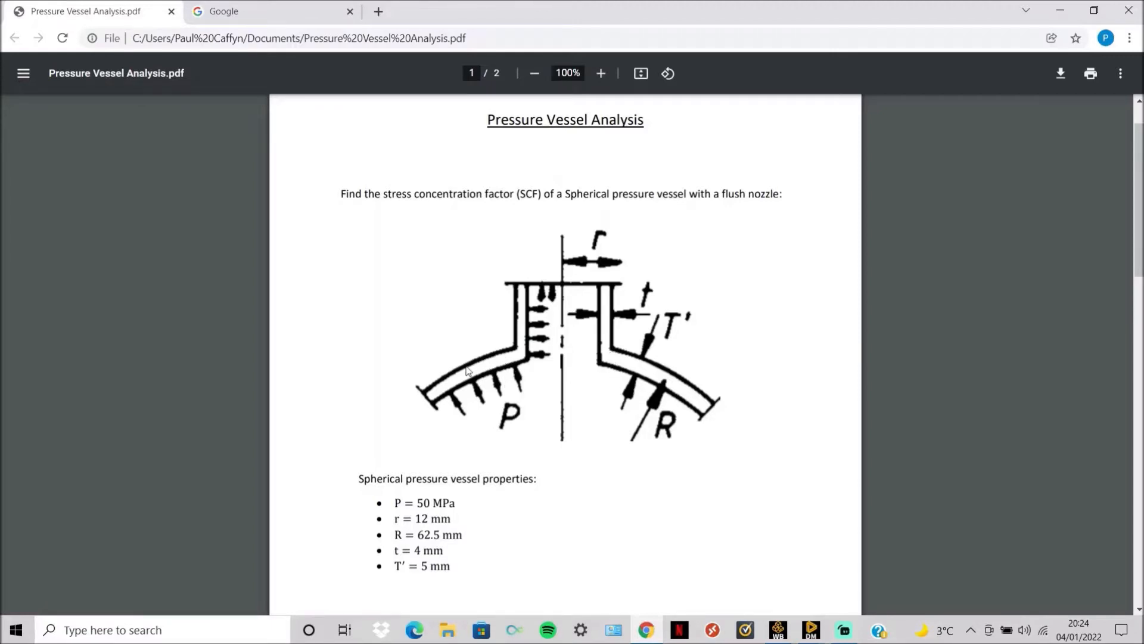
mouse_move(633, 398)
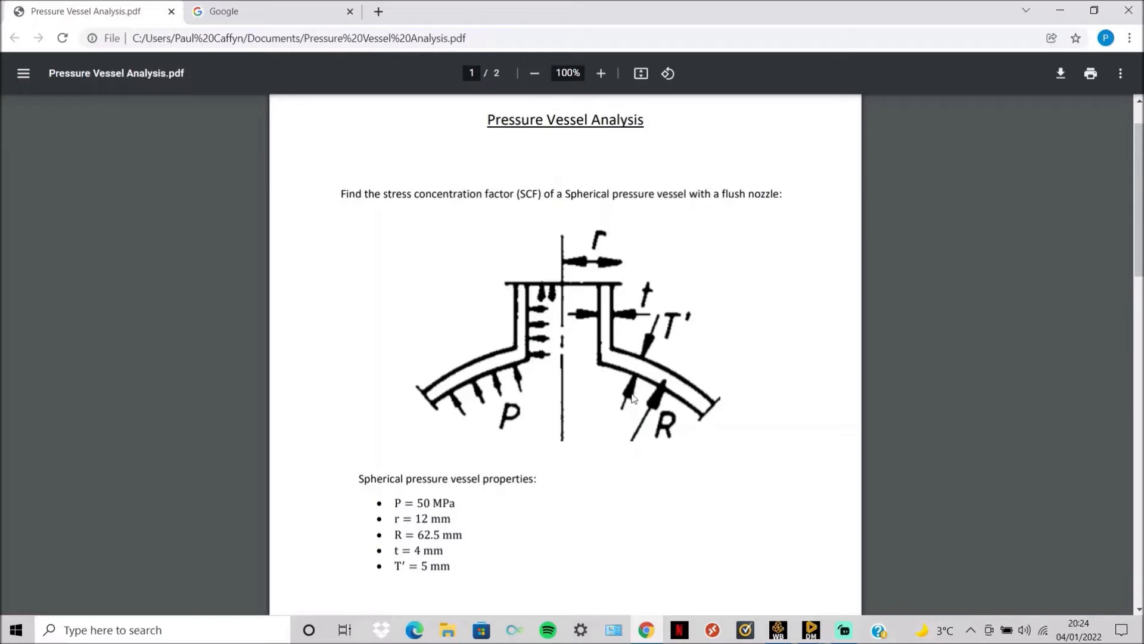
mouse_move(541, 410)
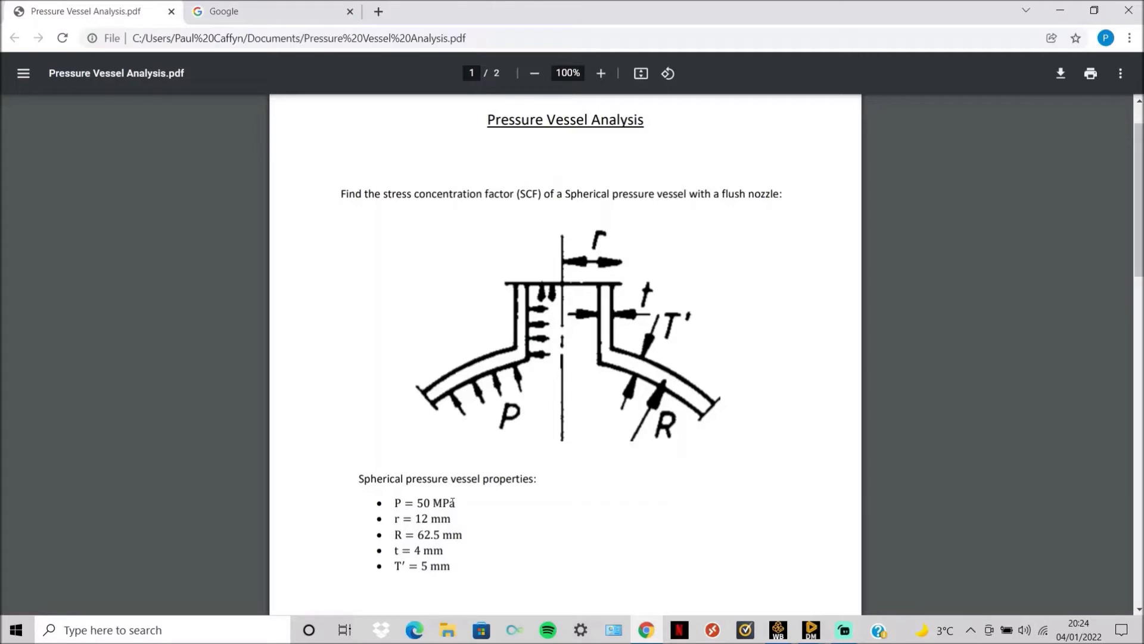
mouse_move(616, 279)
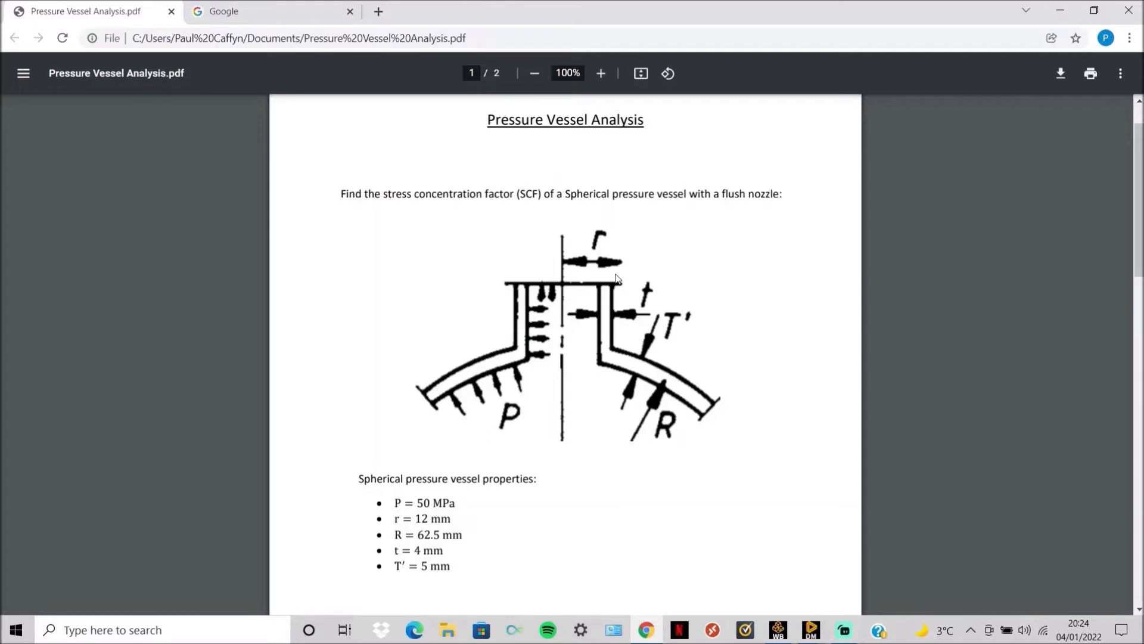
mouse_move(660, 382)
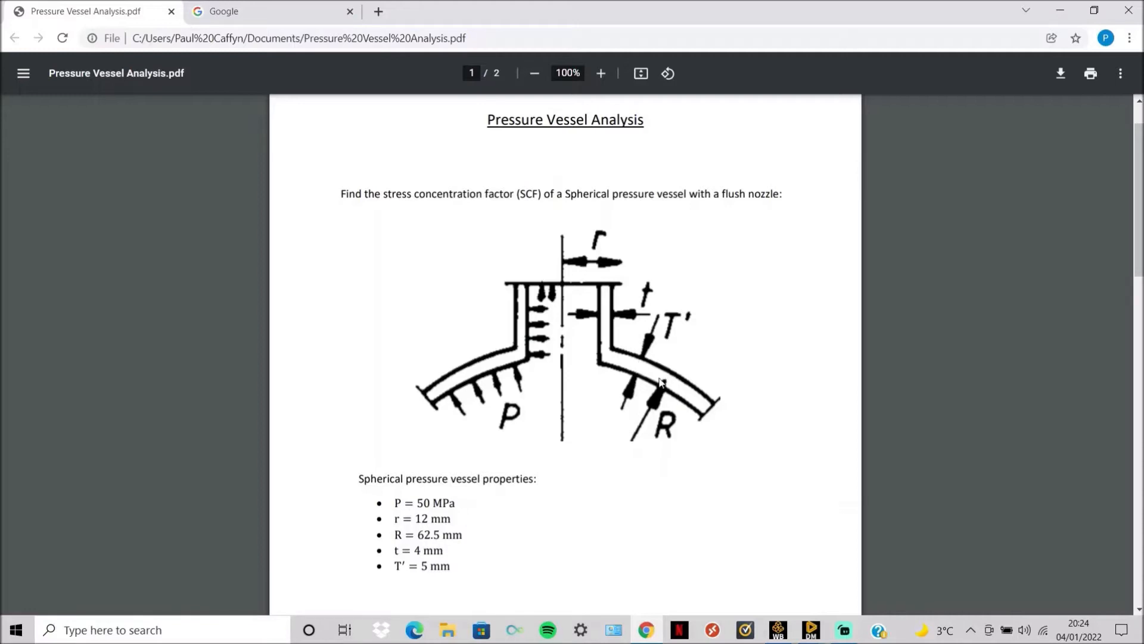
mouse_move(664, 385)
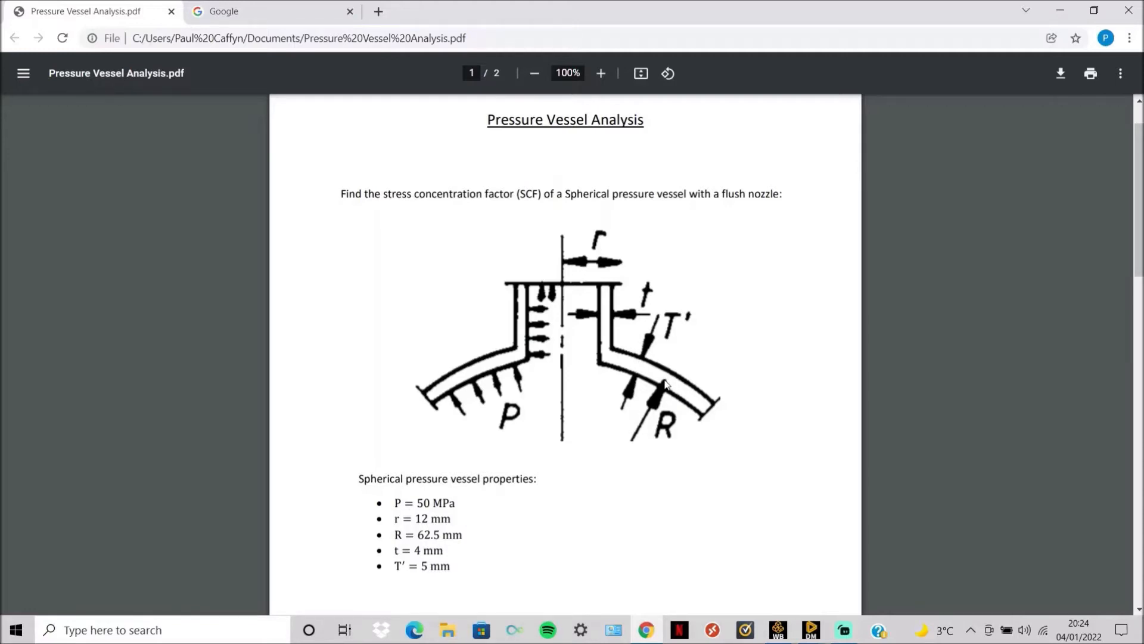
mouse_move(416, 551)
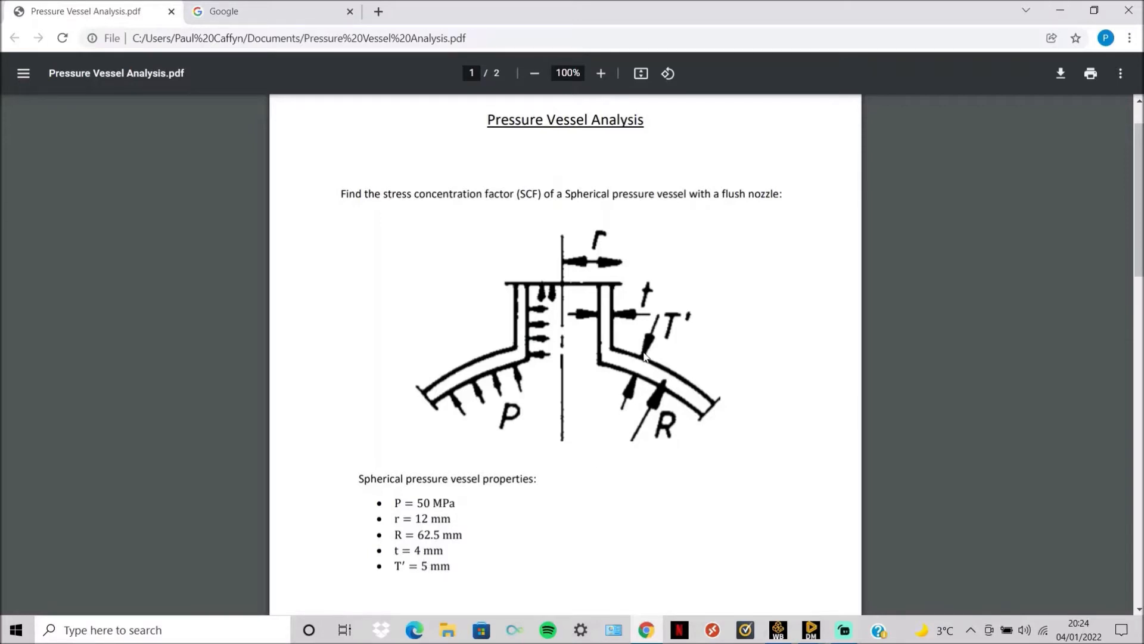
mouse_move(641, 368)
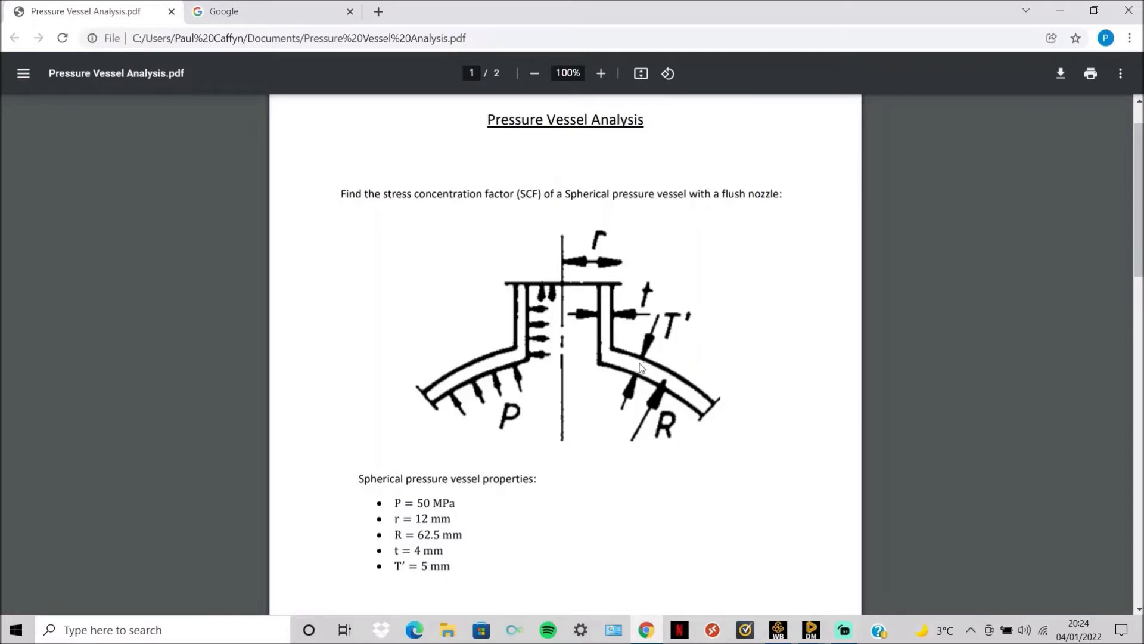
mouse_move(635, 367)
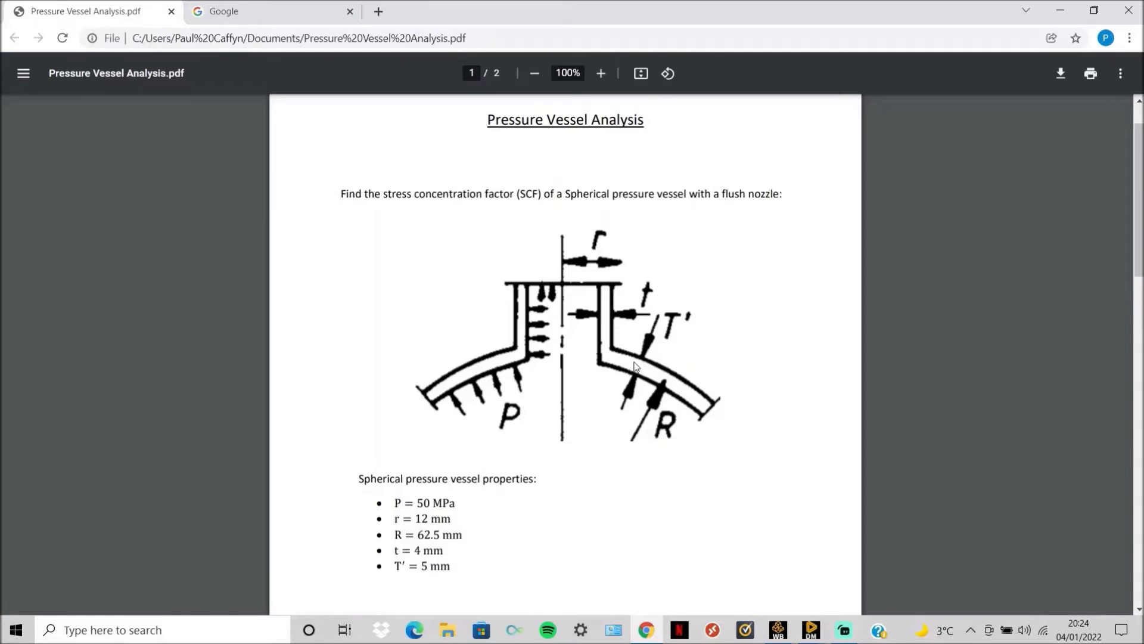
Scroll to page 2's ρ and t/T' calculation and Figure G.2.5-1 giving SCF = 2.12.
scroll(down, 3)
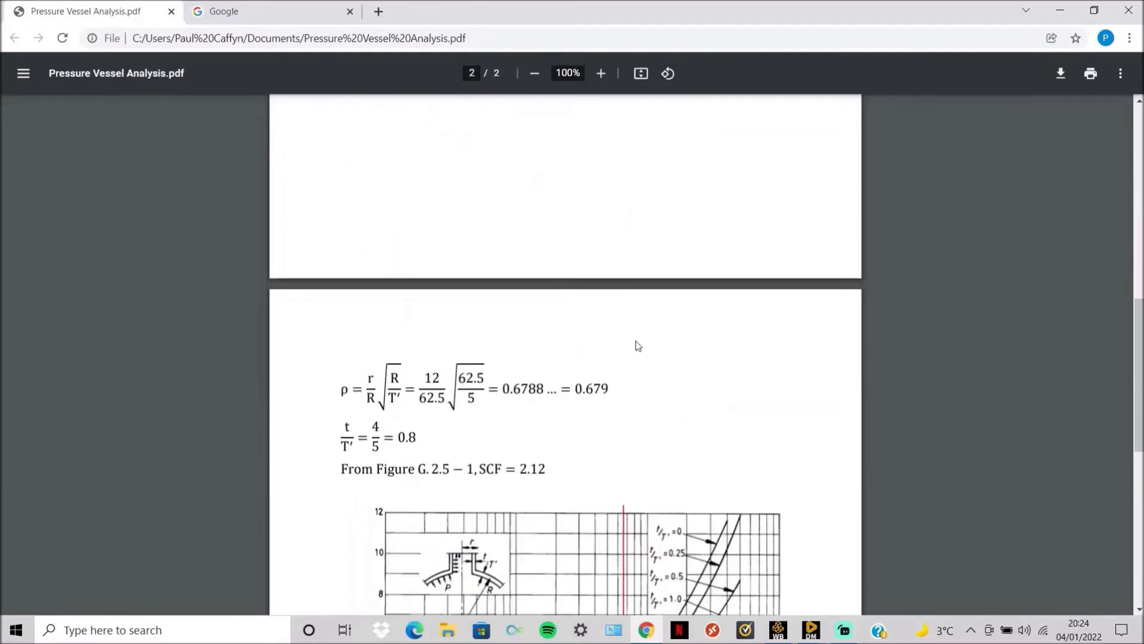
scroll(down, 3)
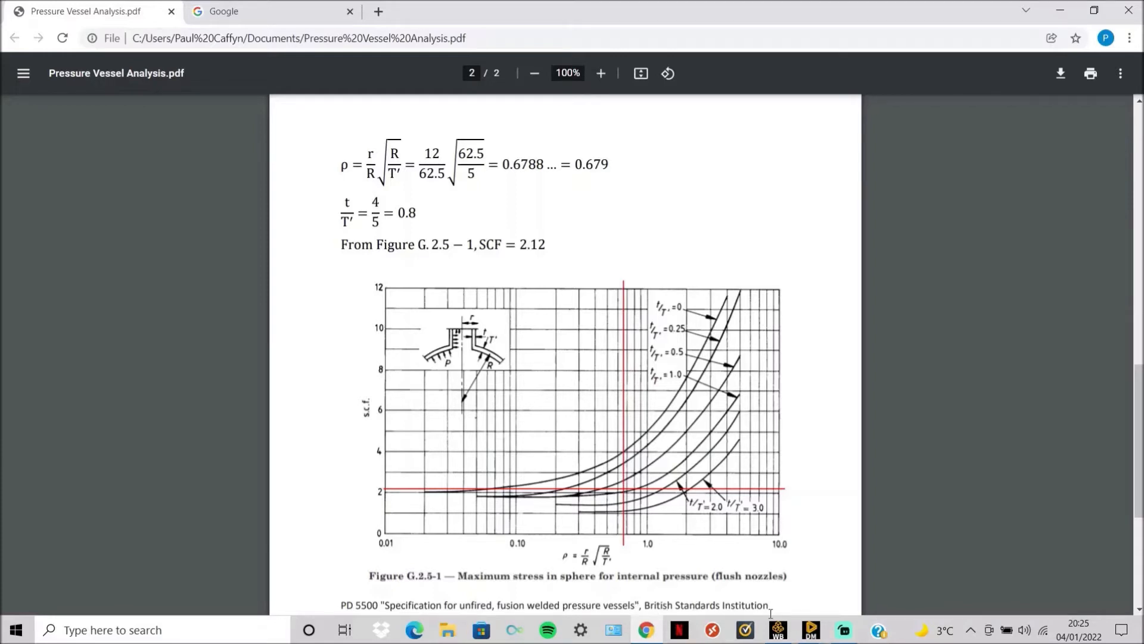
mouse_move(673, 522)
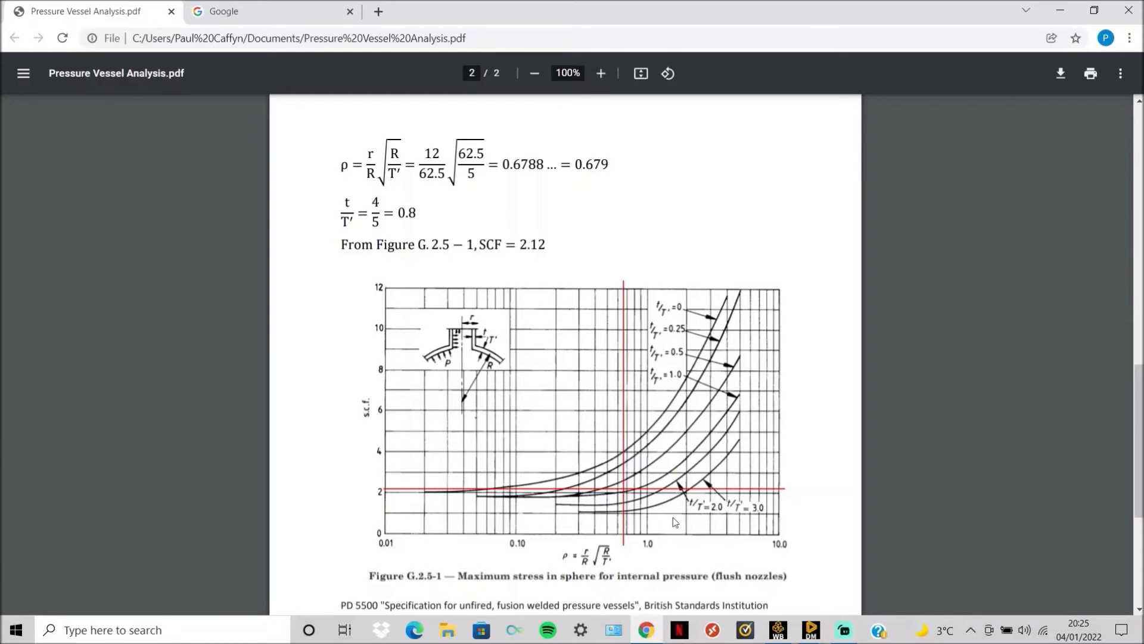
mouse_move(662, 311)
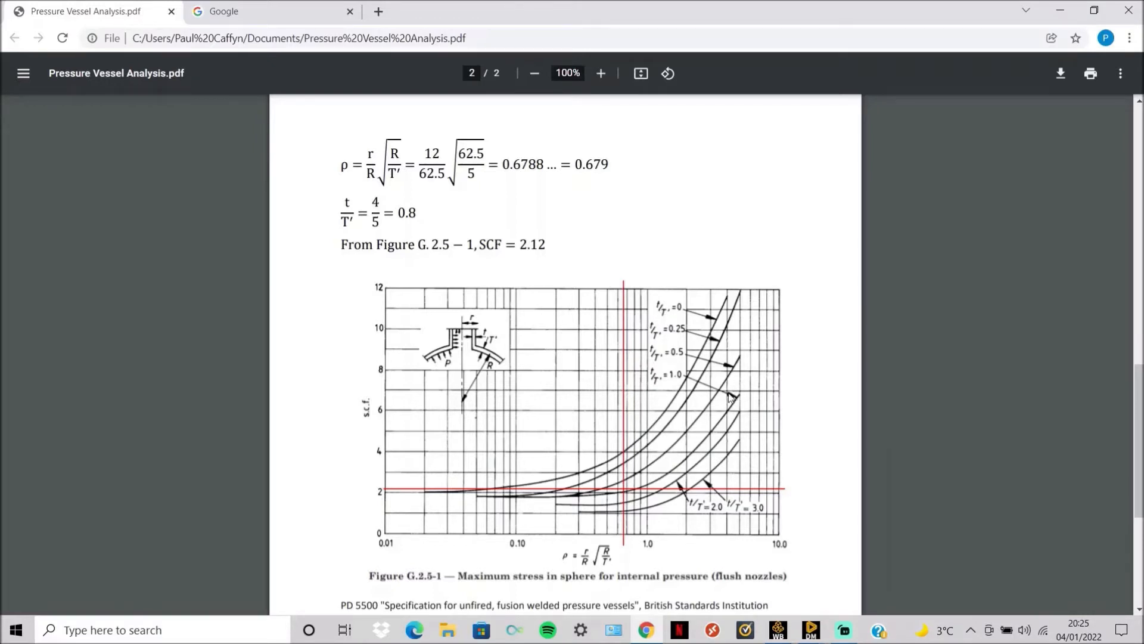
mouse_move(623, 493)
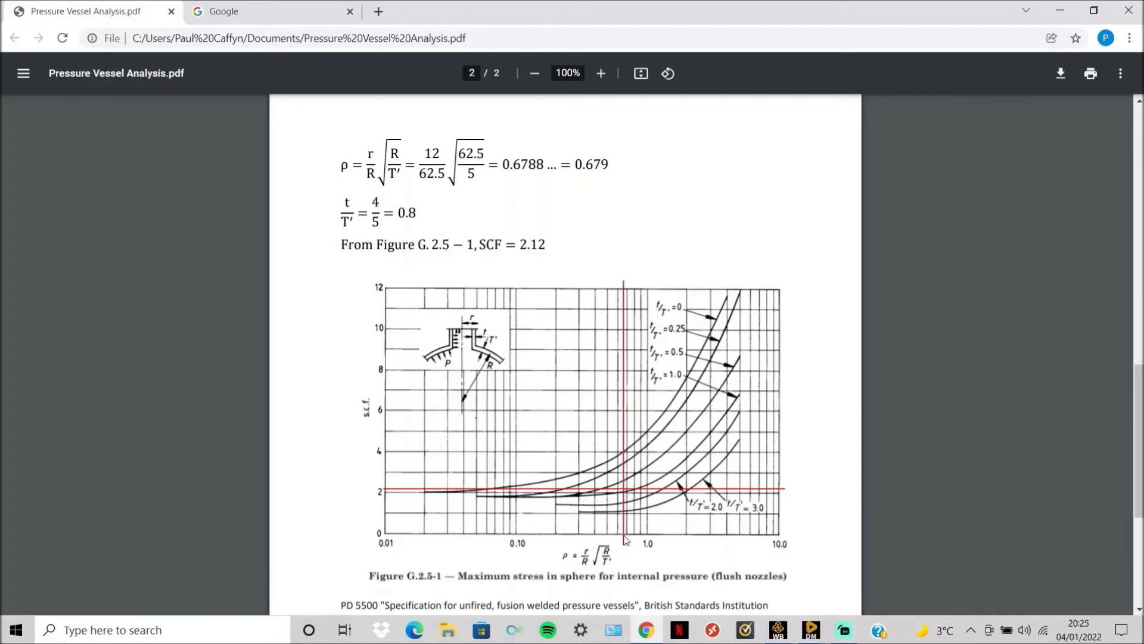
mouse_move(623, 495)
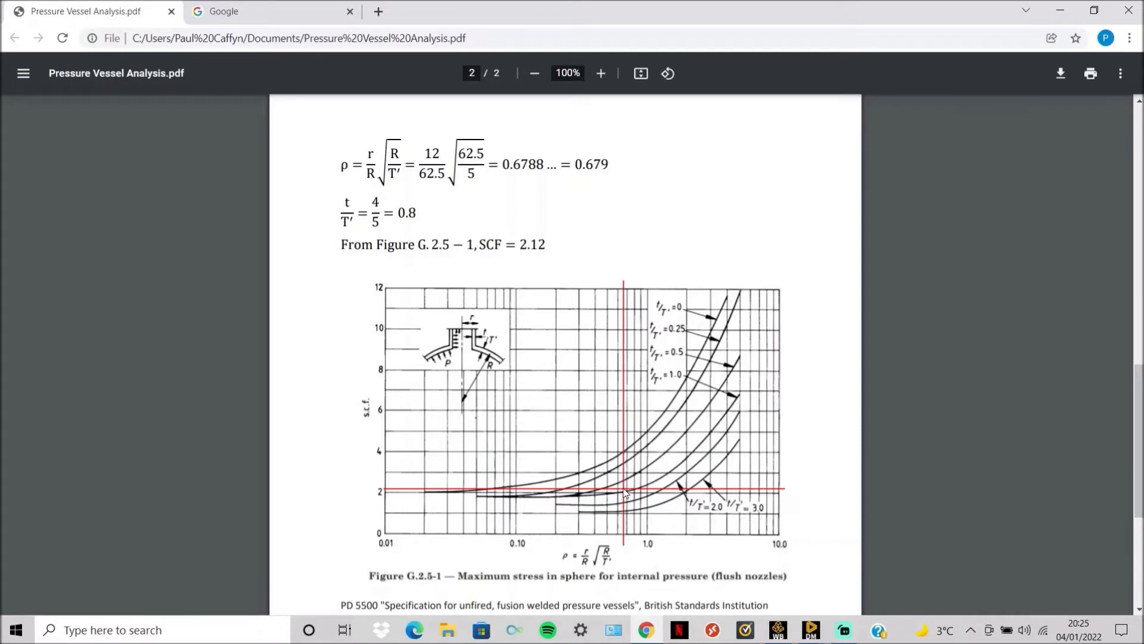
mouse_move(398, 495)
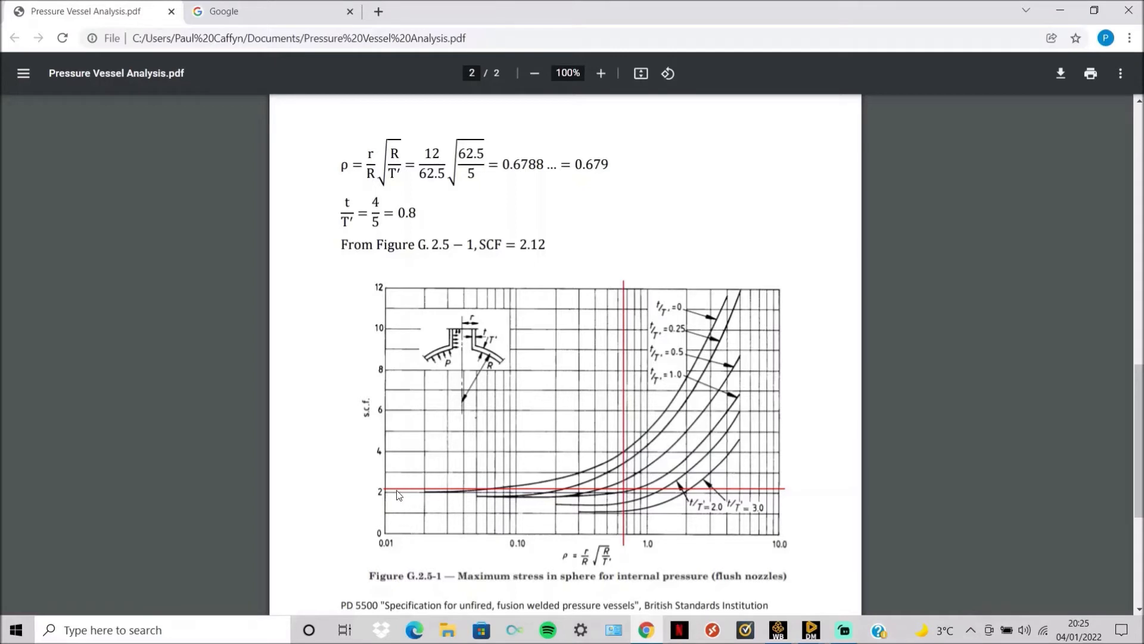
mouse_move(525, 248)
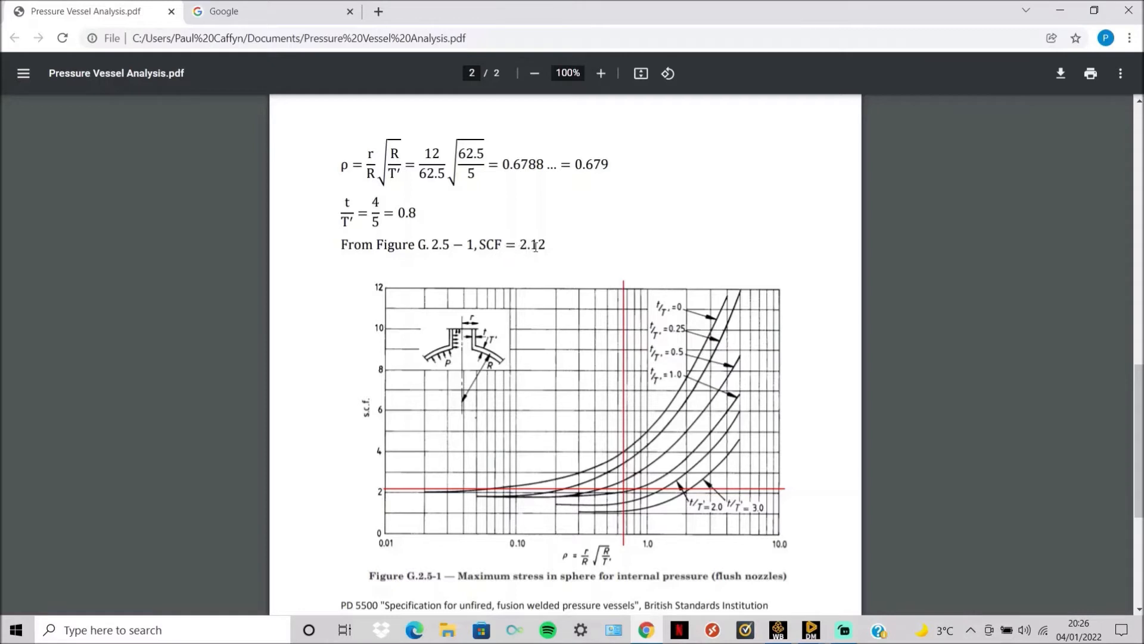
mouse_move(633, 590)
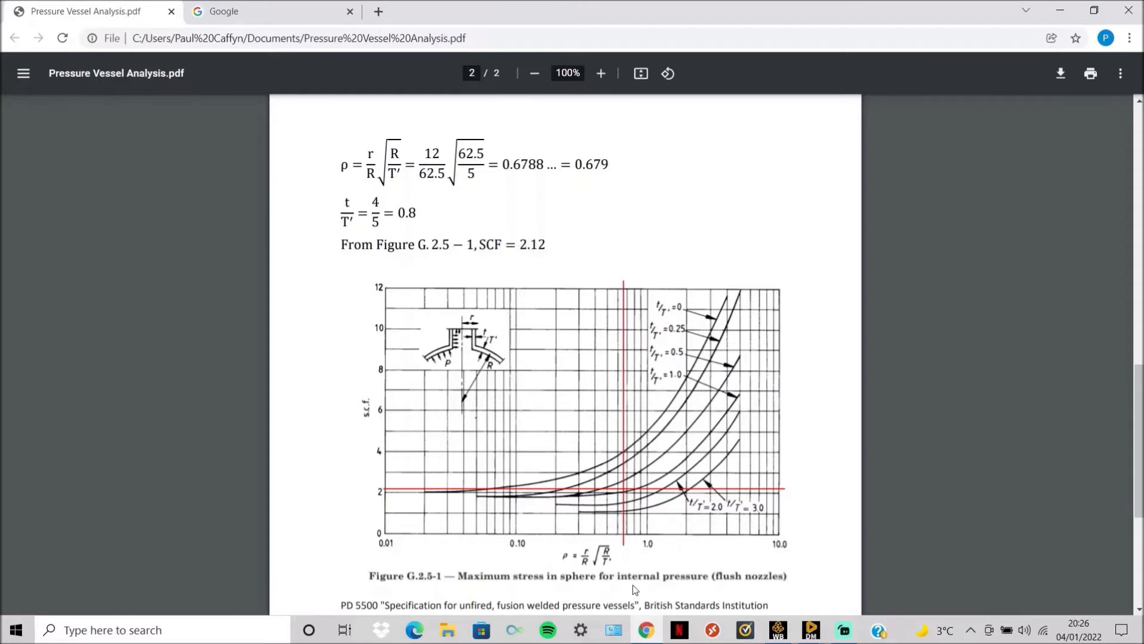
mouse_move(774, 589)
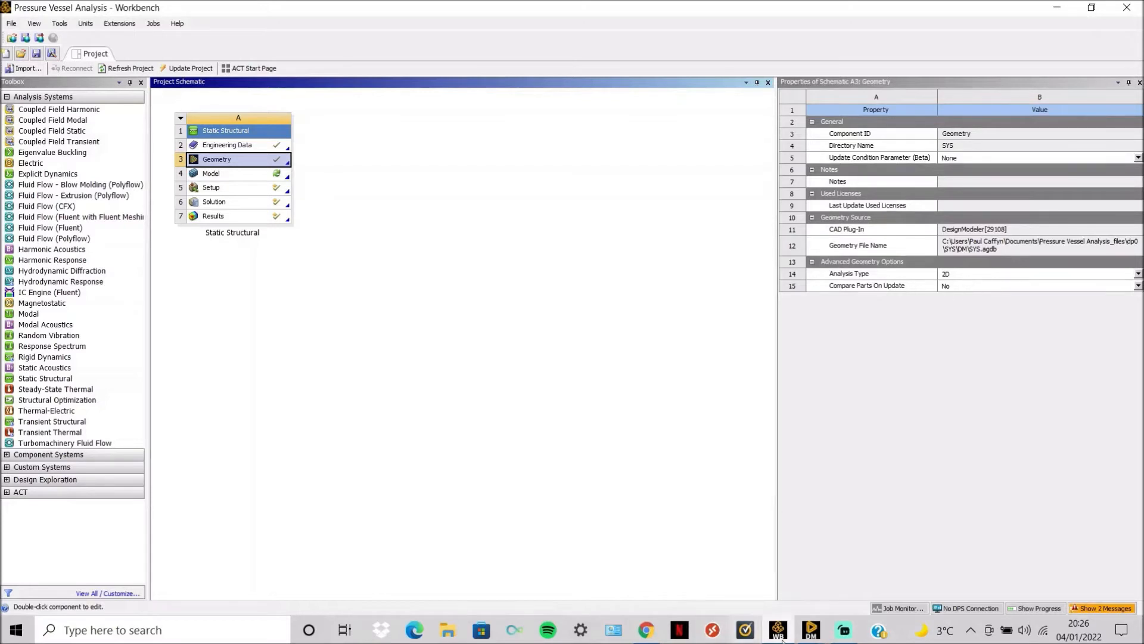
Review the Sketch1 half-sphere and nozzle dimensions in DesignModeler, then return to the problem PDF.
double_click(217, 159)
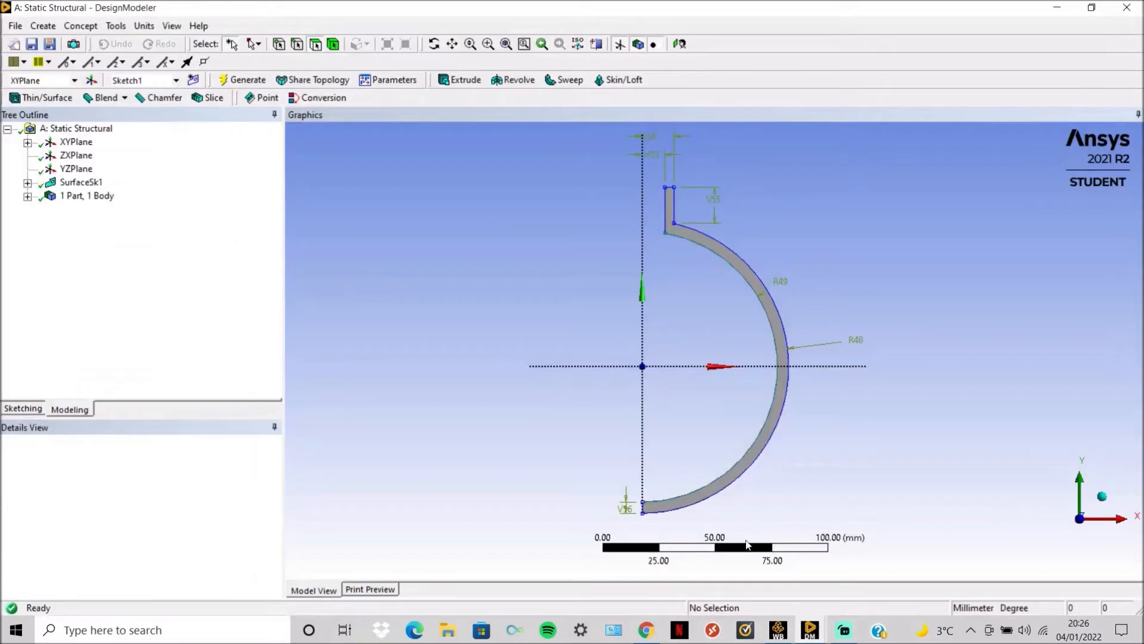
mouse_move(512, 232)
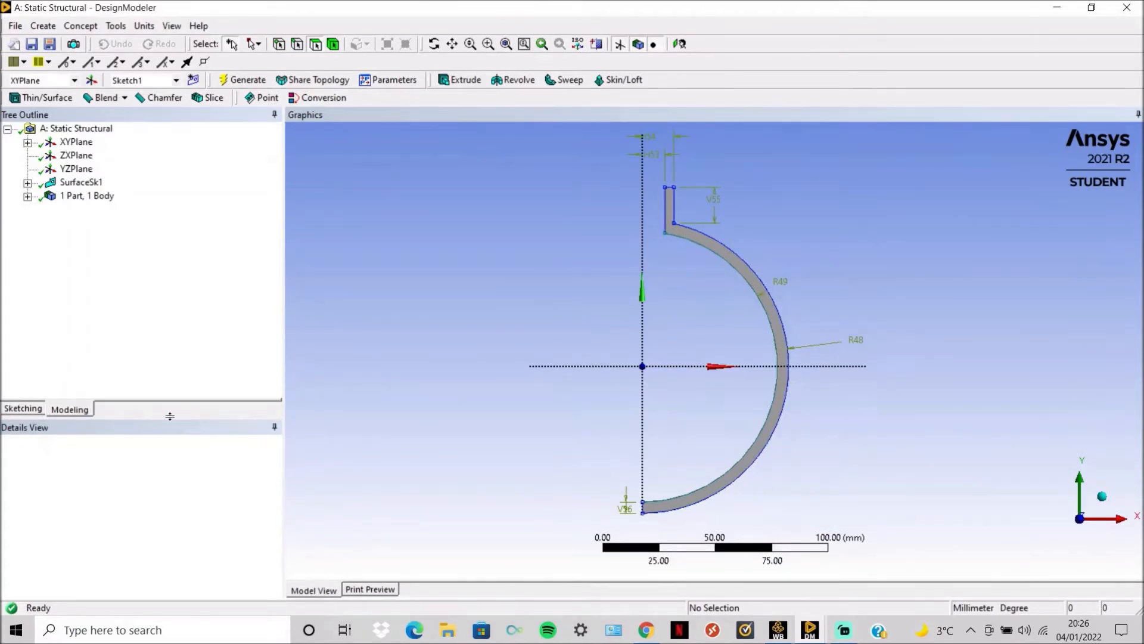
click(23, 407)
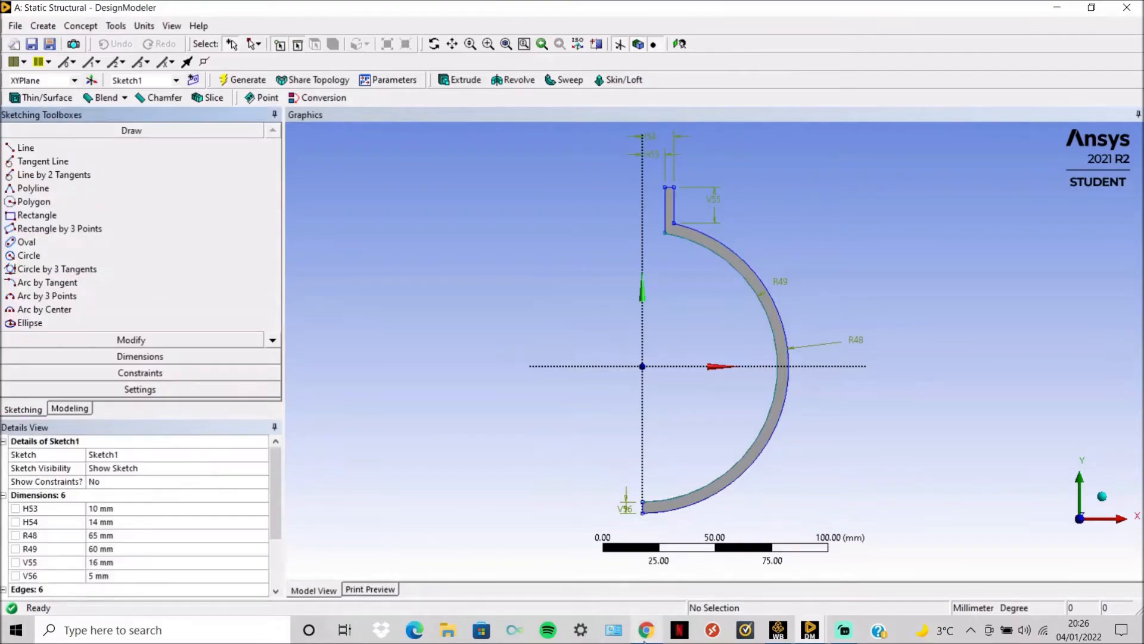
click(645, 630)
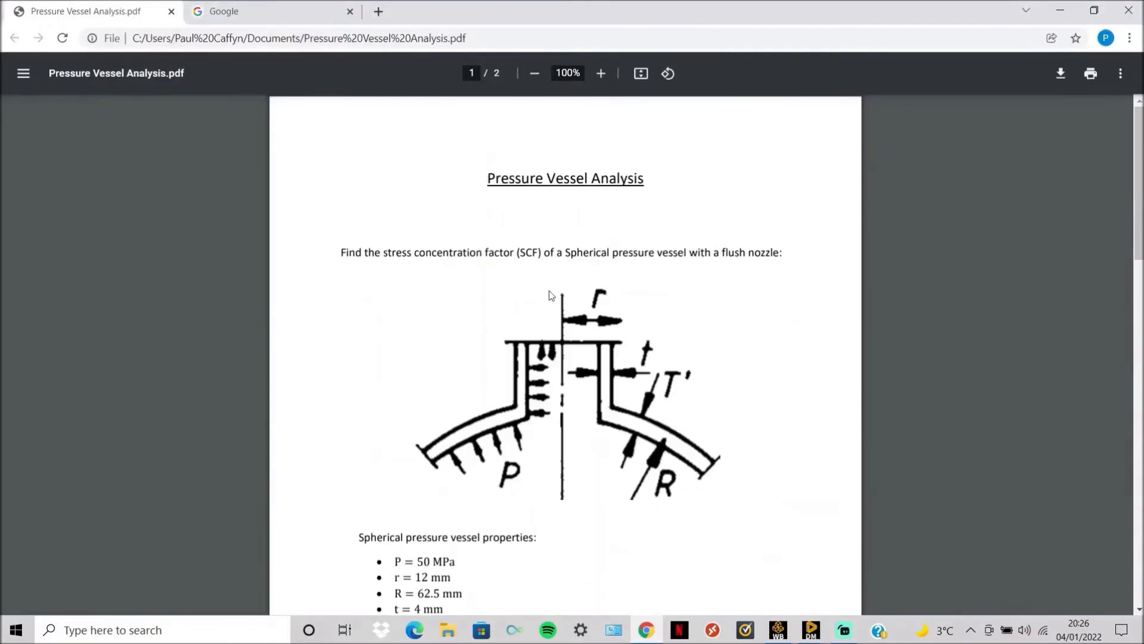
Recheck the page-2 stress chart, then return to DesignModeler's Modeling tree.
scroll(down, 3)
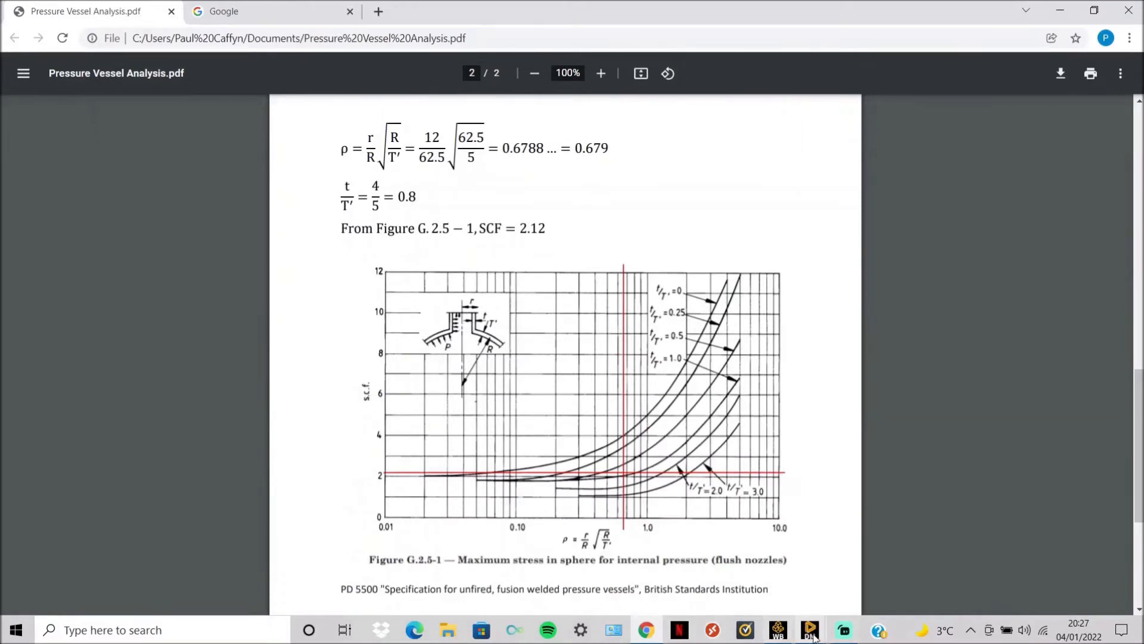
click(808, 629)
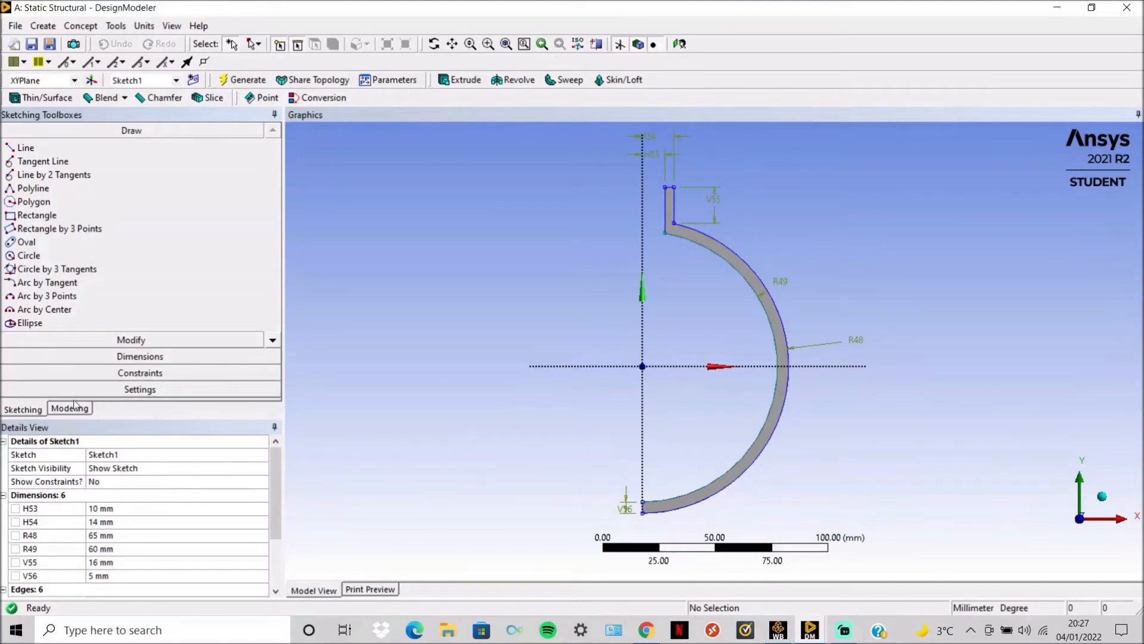
click(69, 408)
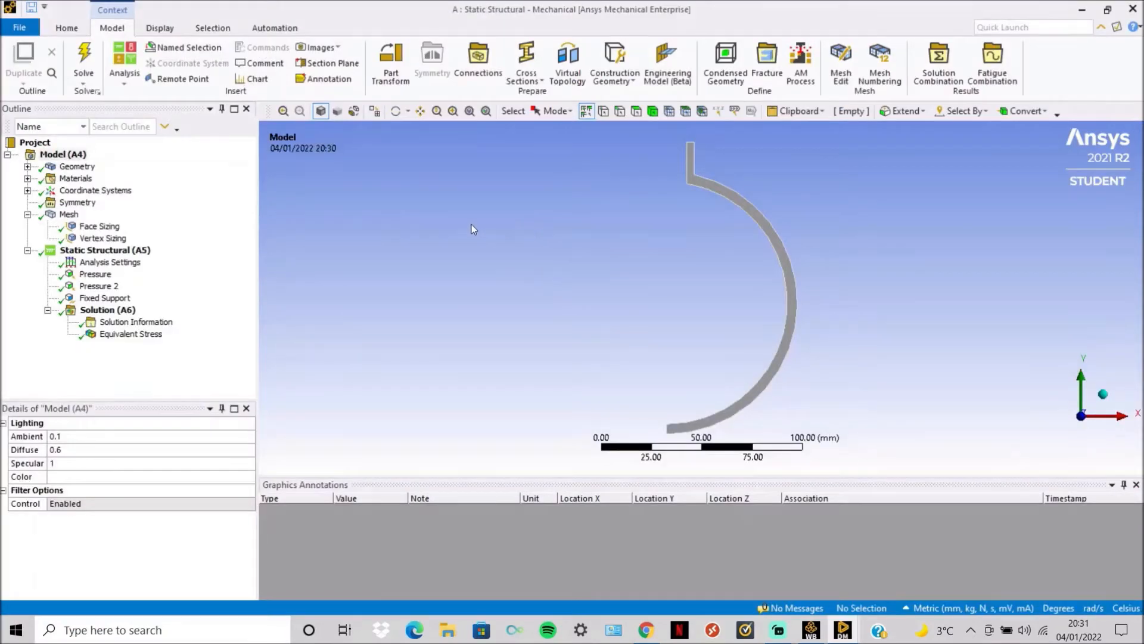
Review the 2D axisymmetric geometry, structural steel material and 19-repeat 10° symmetry expansion.
click(77, 165)
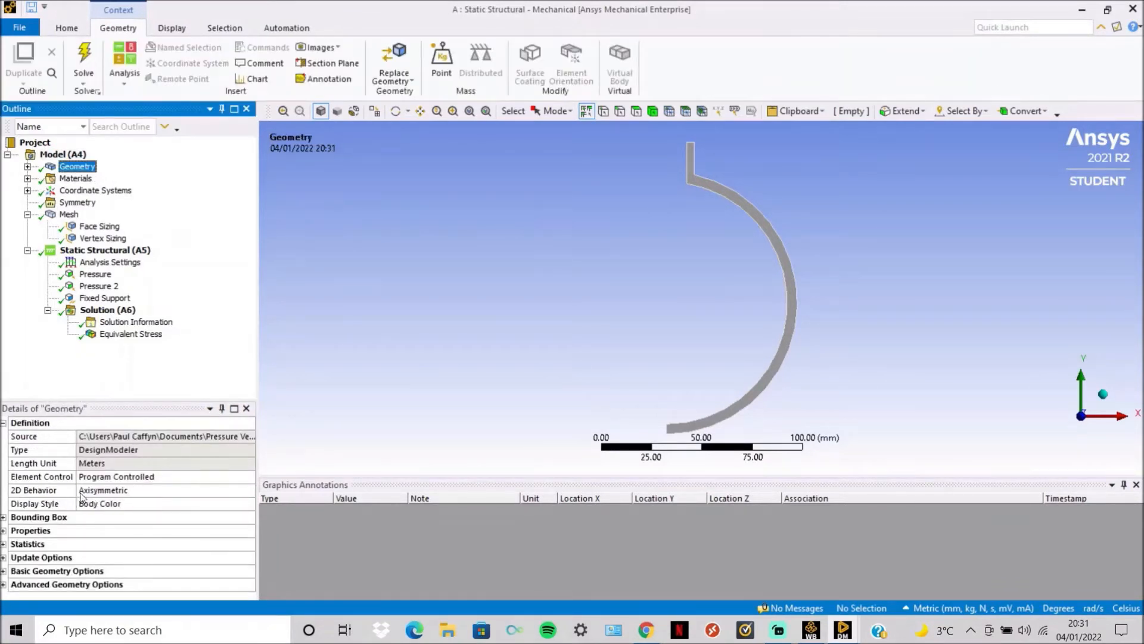
mouse_move(92, 182)
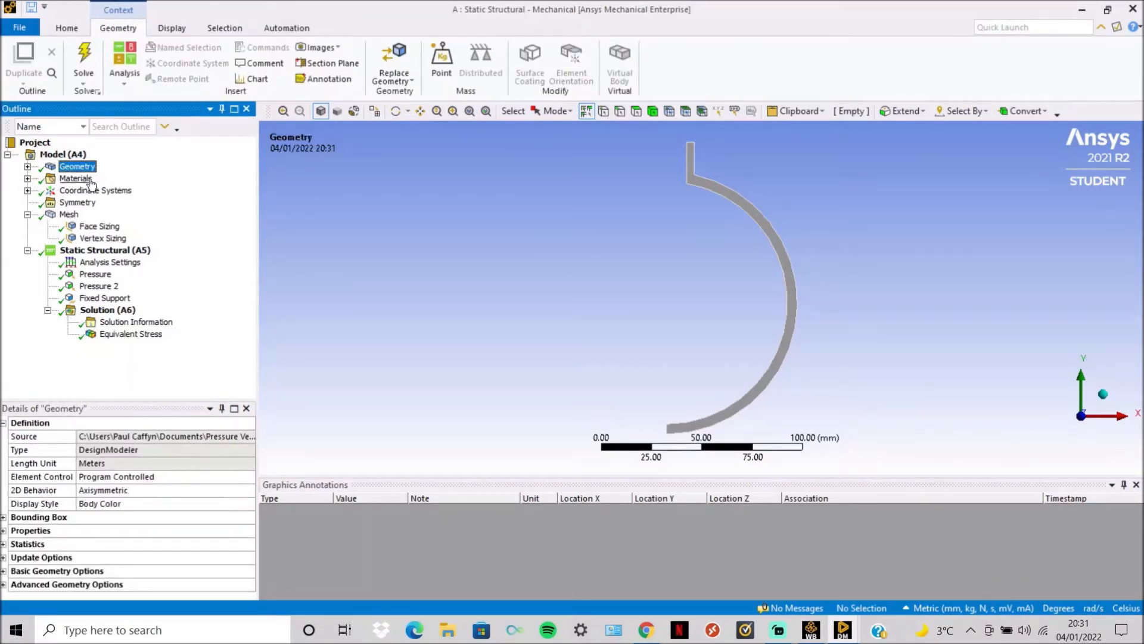
click(76, 178)
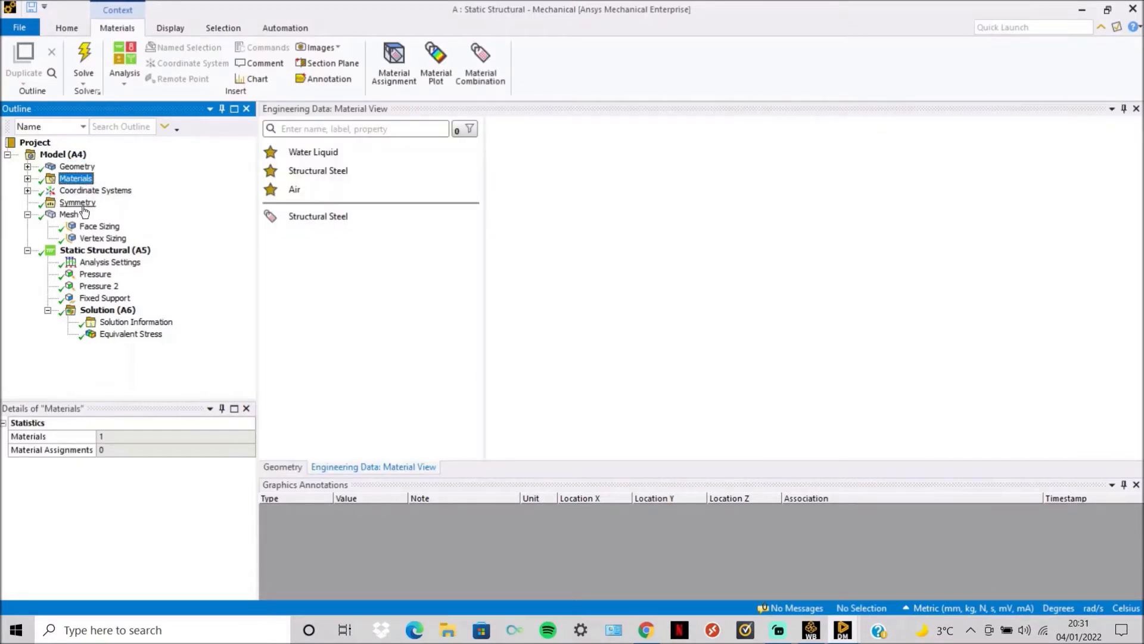
click(76, 202)
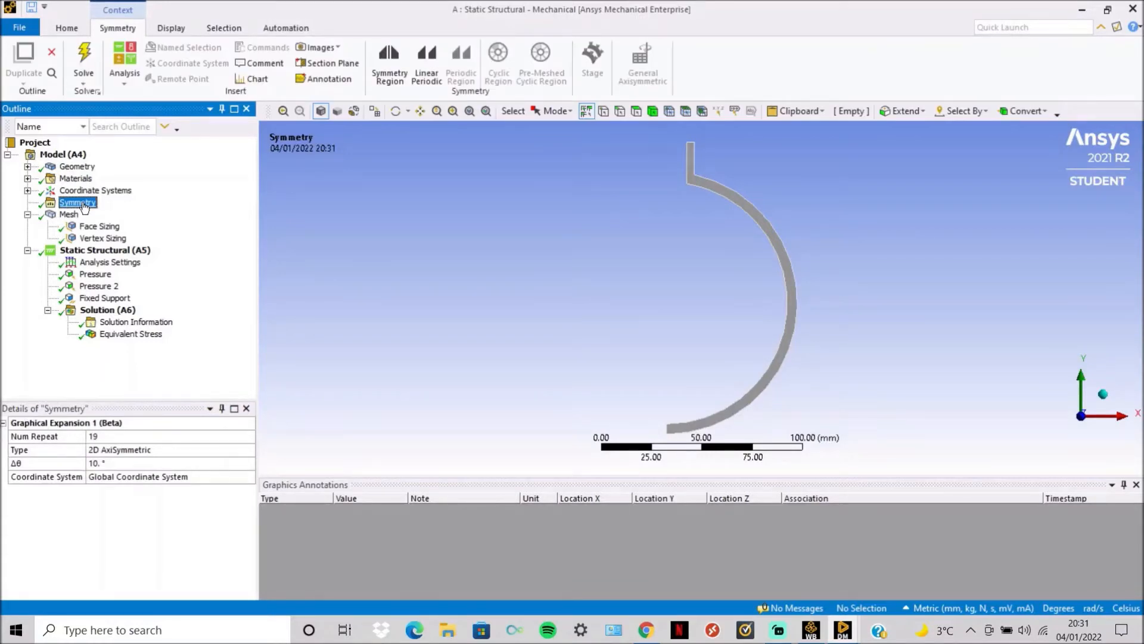
Show the 3.93 mm default mesh expanded through the symmetry settings into the full vessel.
click(69, 213)
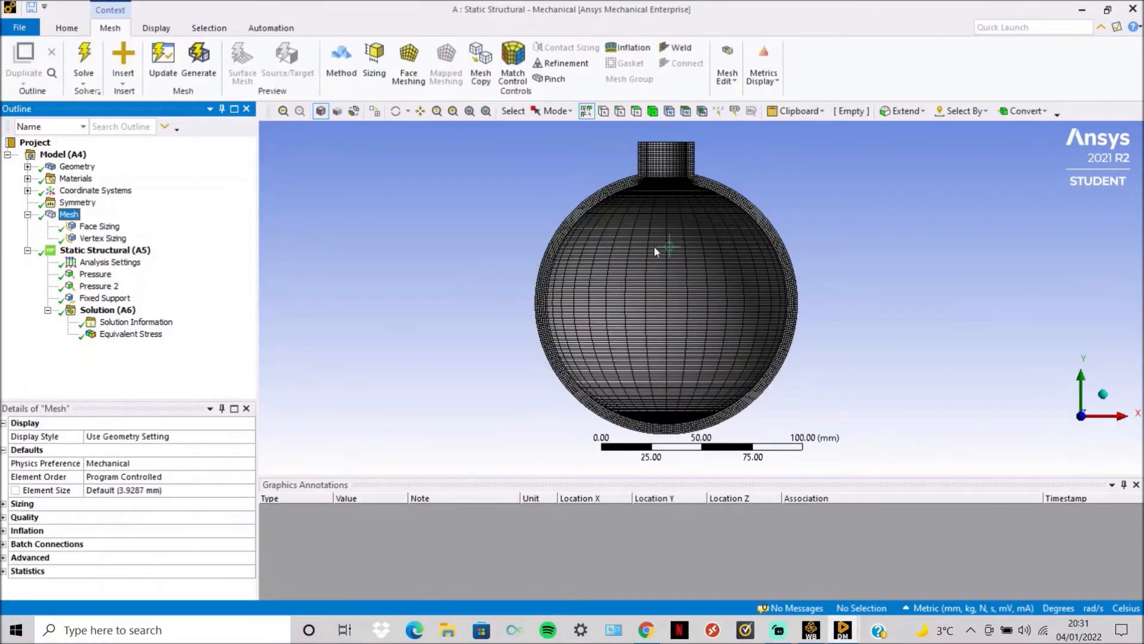
mouse_move(654, 294)
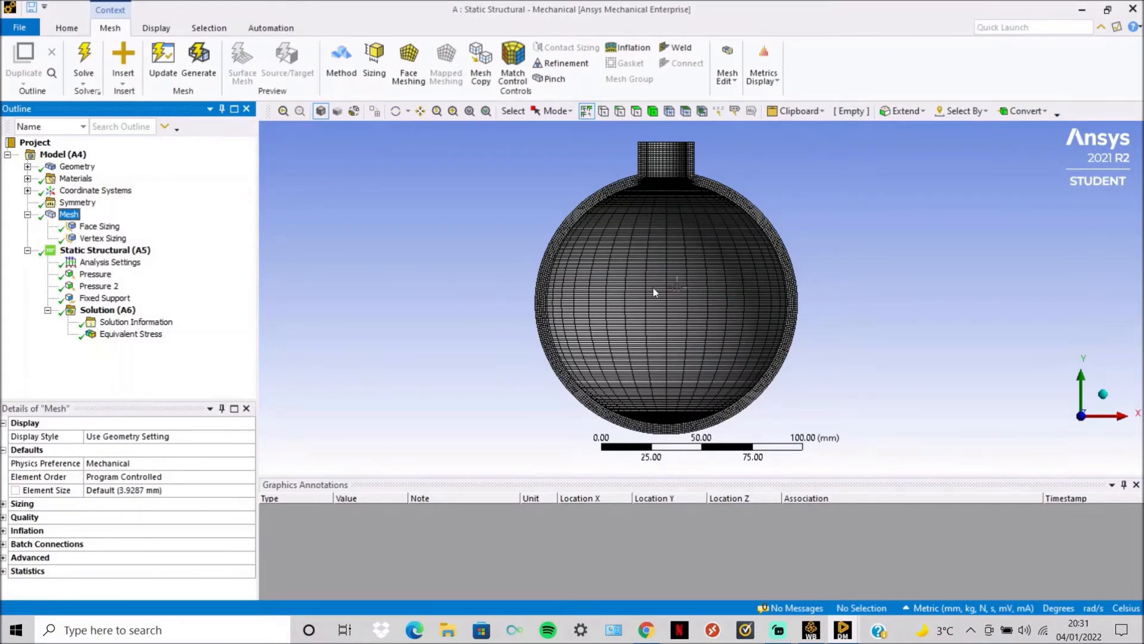
mouse_move(96, 221)
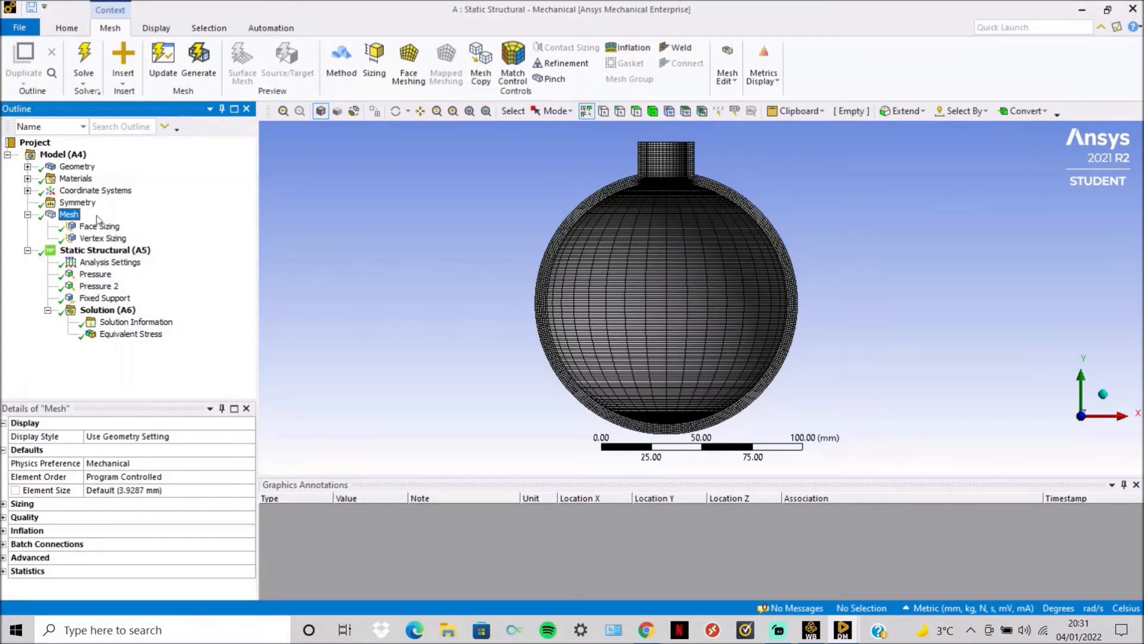
click(78, 202)
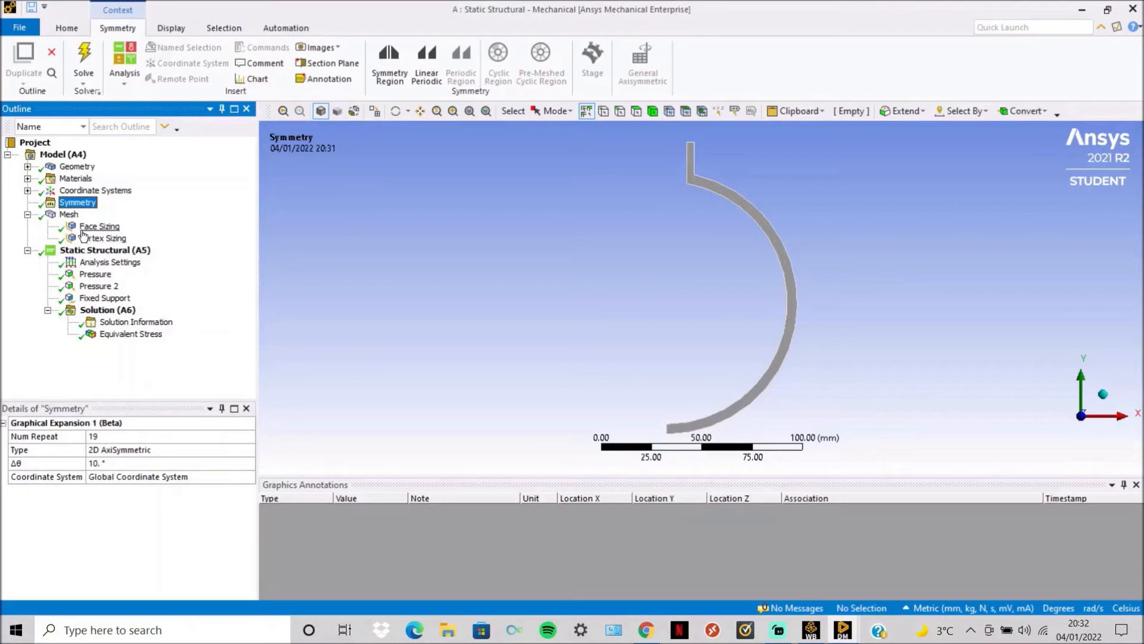
click(69, 213)
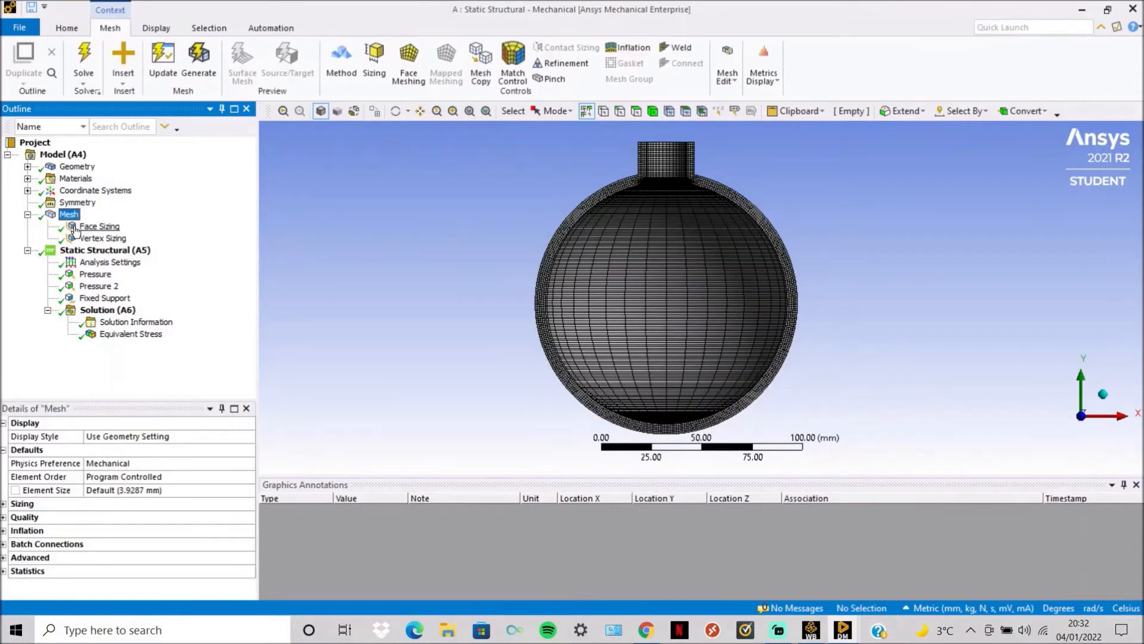
click(99, 226)
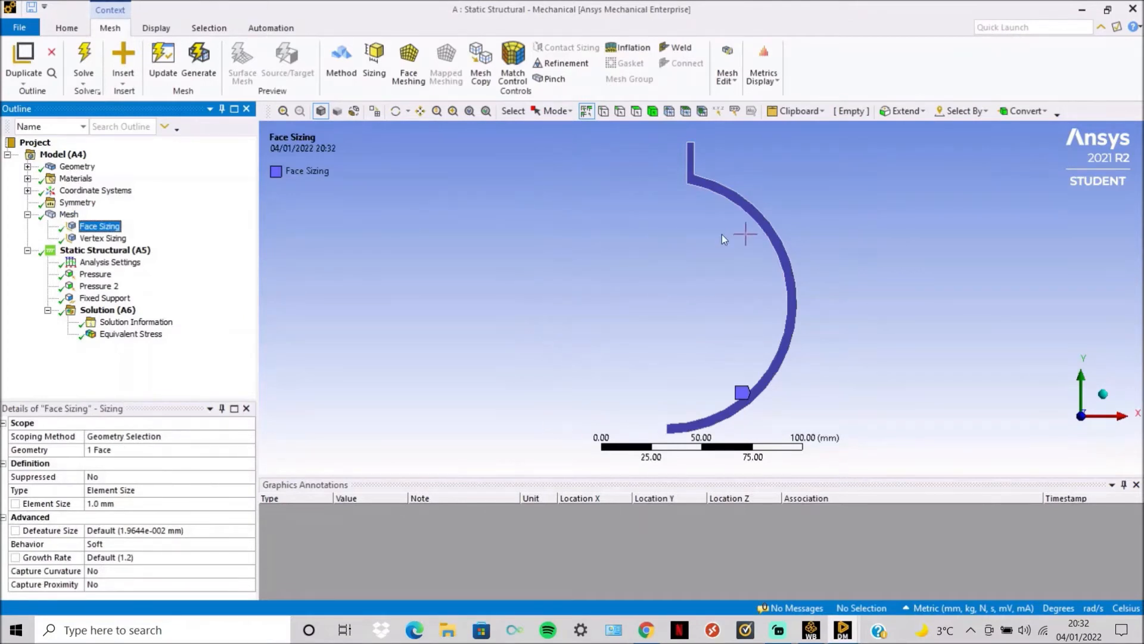
click(103, 239)
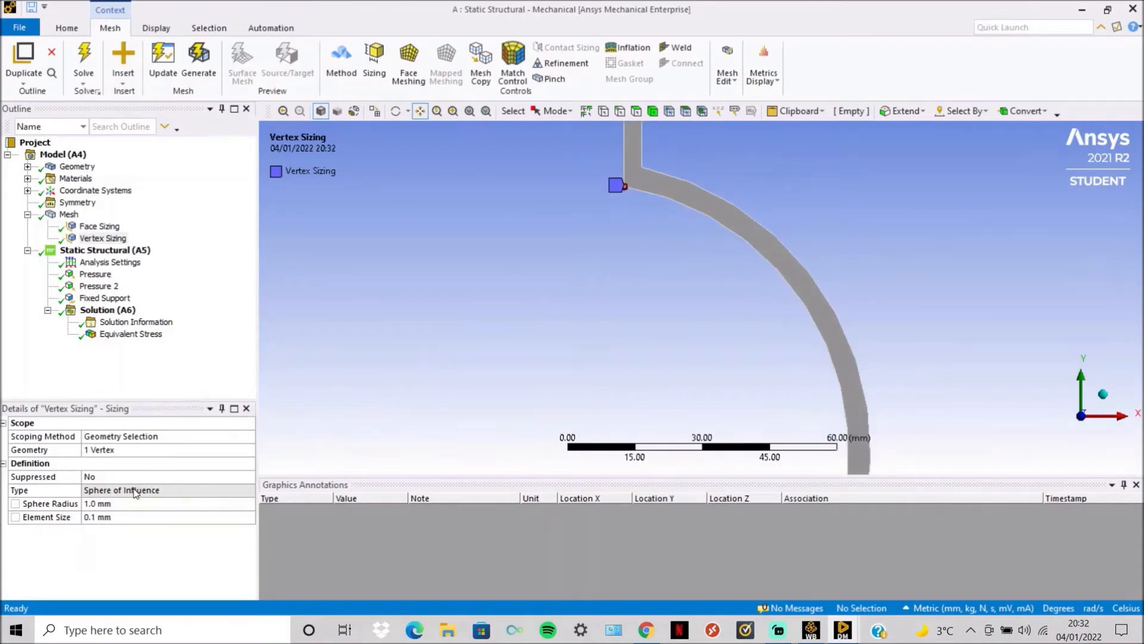
mouse_move(138, 509)
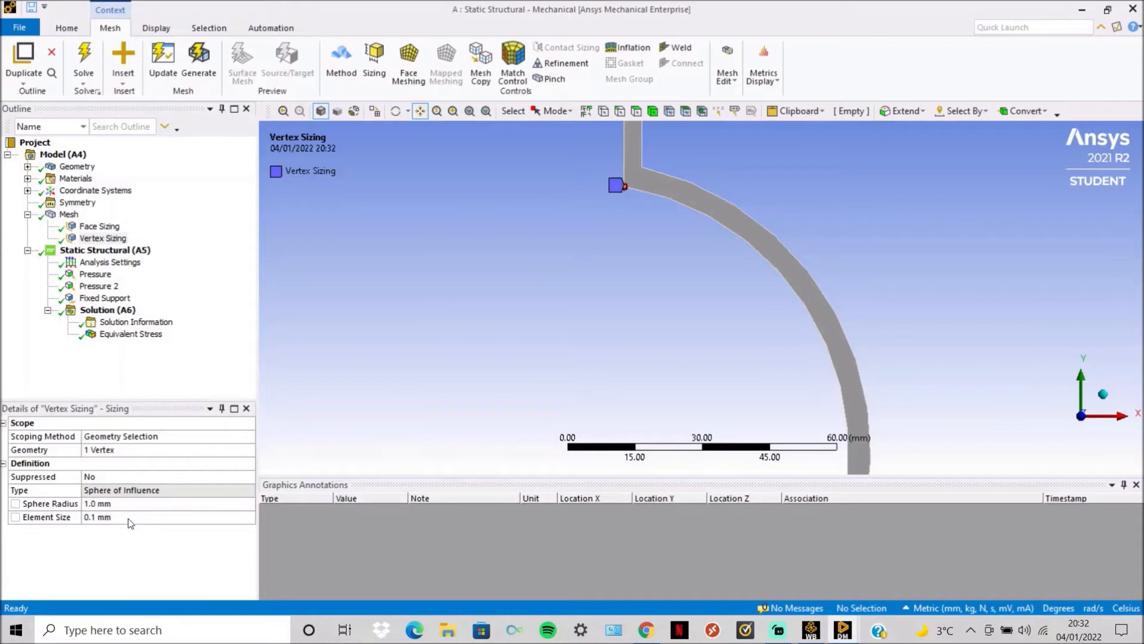
click(70, 213)
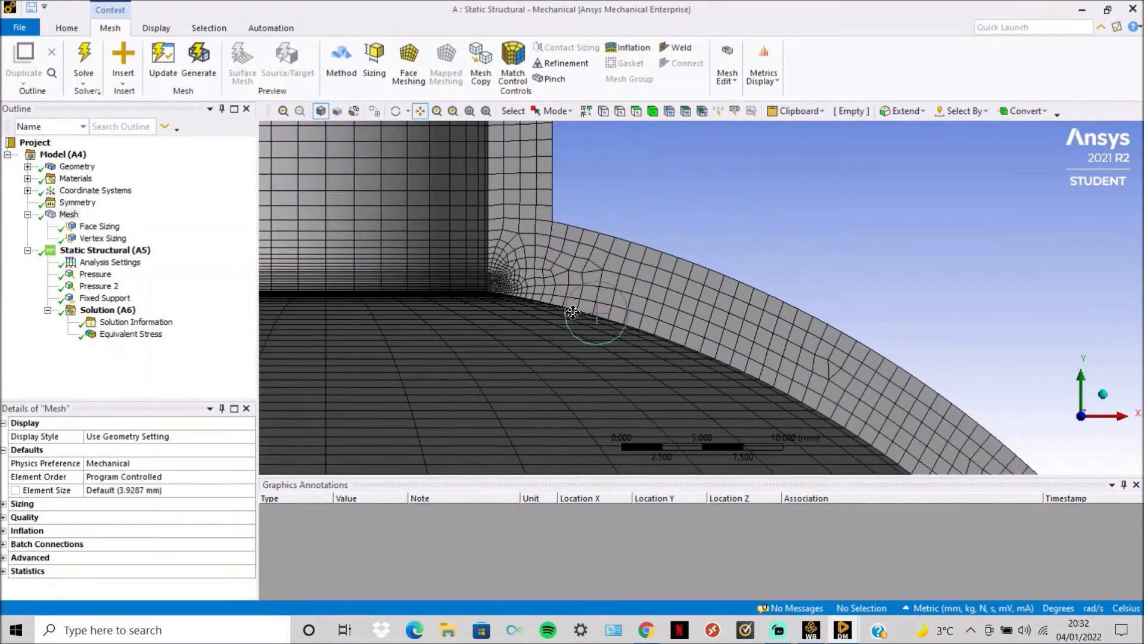
drag(574, 310, 791, 298)
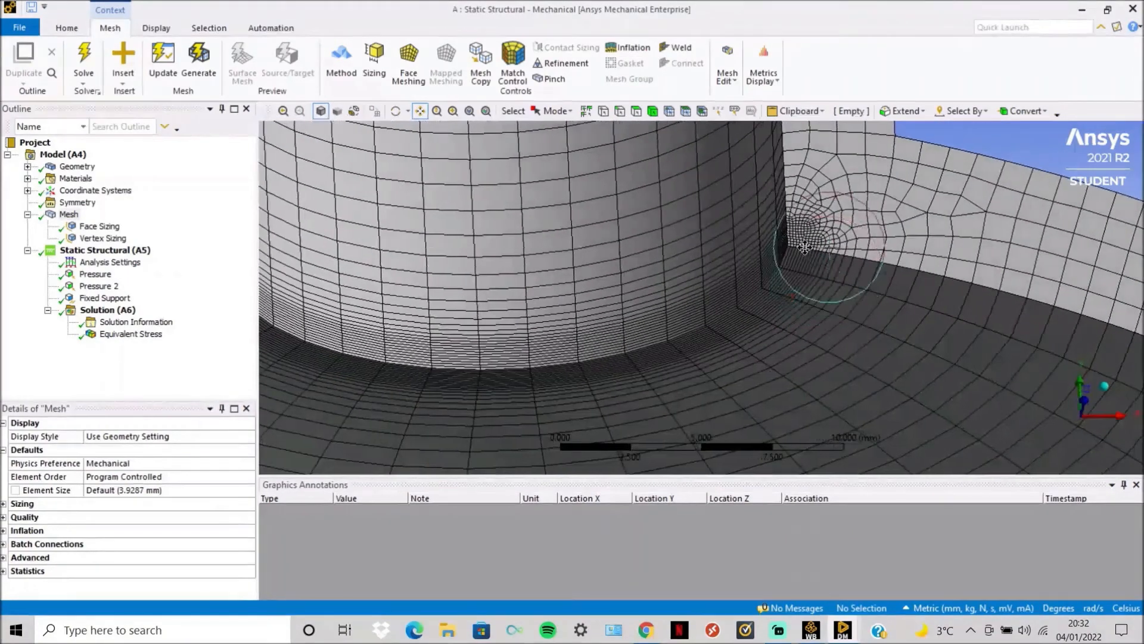
scroll(down, 3)
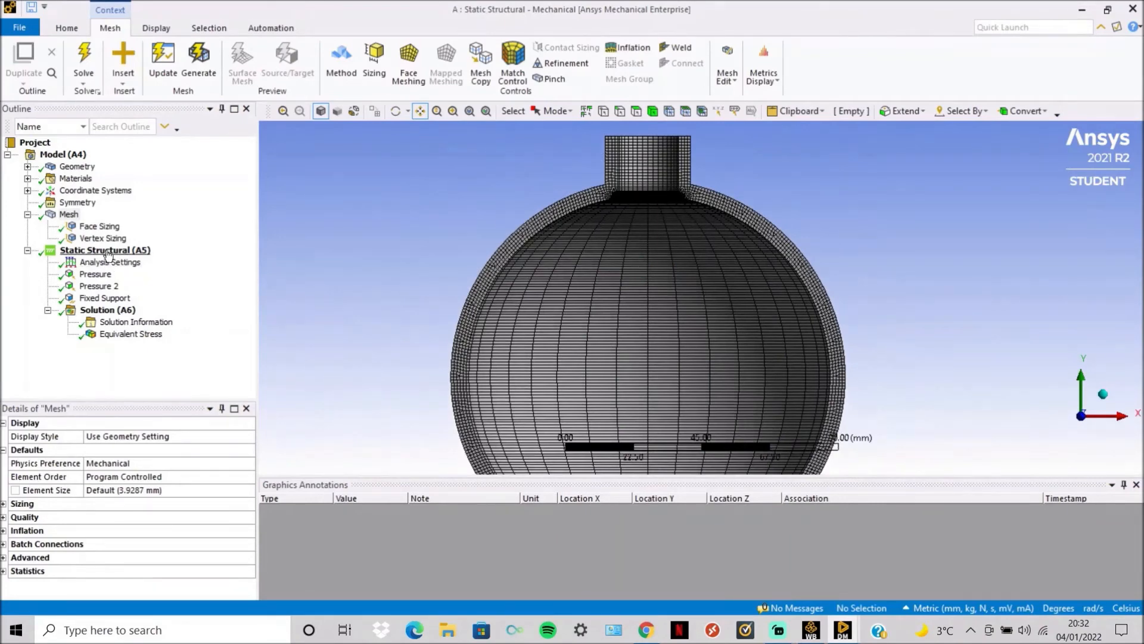
Review the 50 MPa internal pressure, −52.083 MPa nozzle-end pressure and the fixed support edge at the base.
click(95, 274)
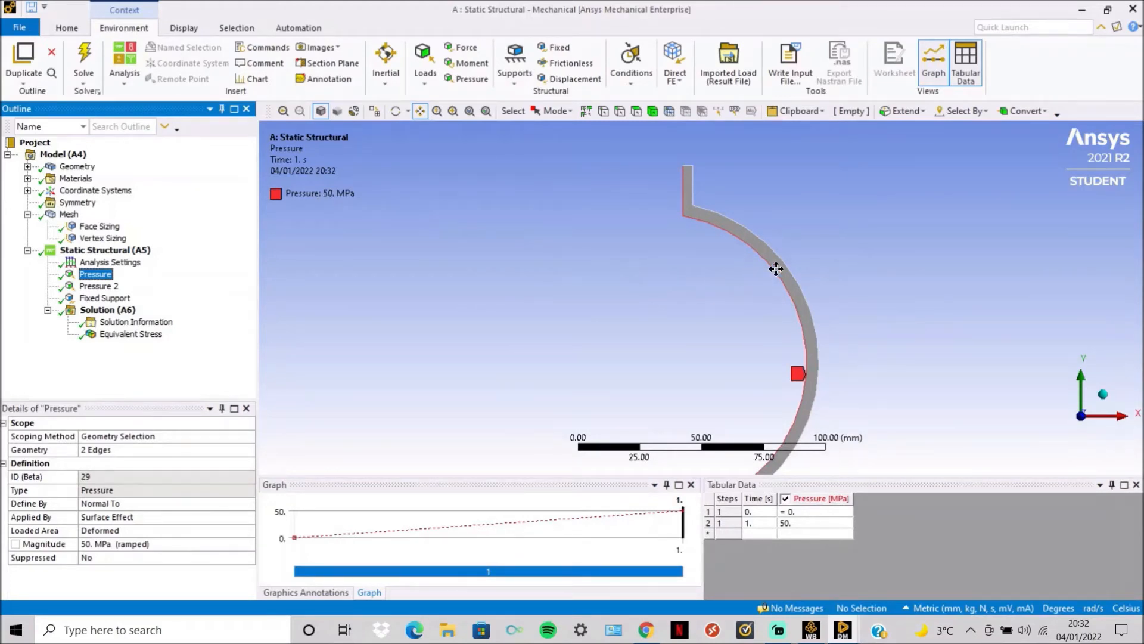
mouse_move(113, 296)
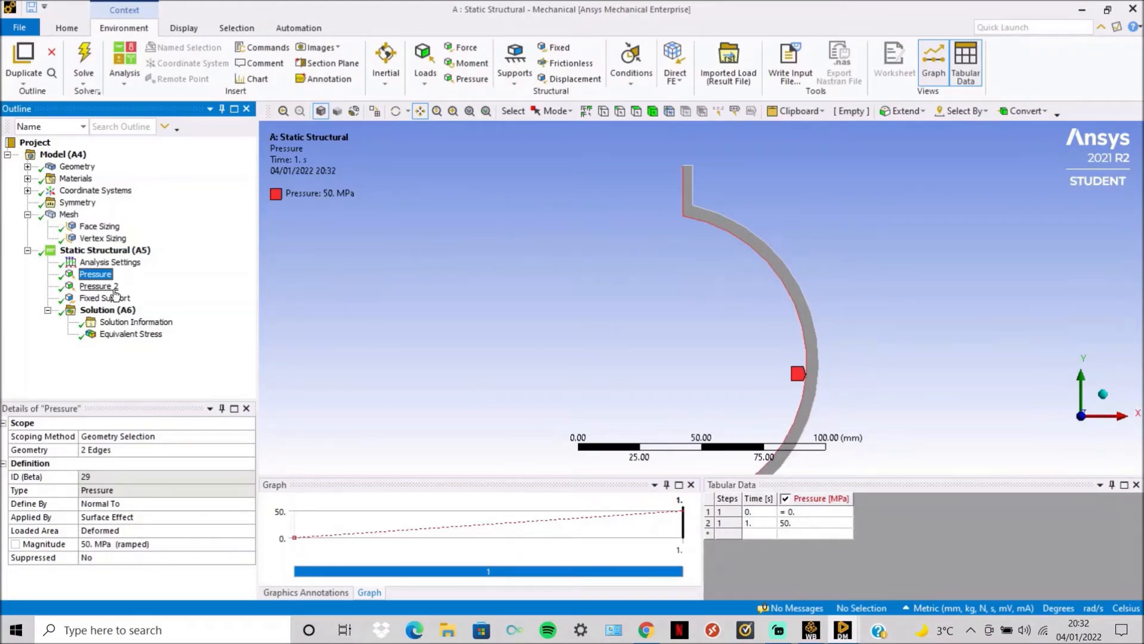
click(99, 285)
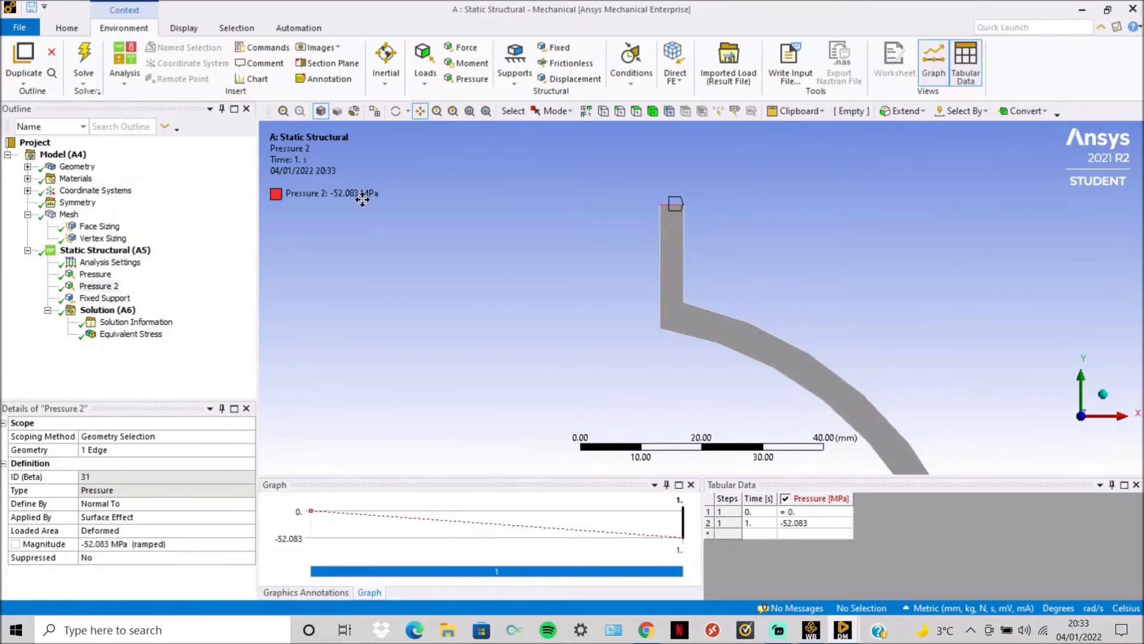
click(69, 213)
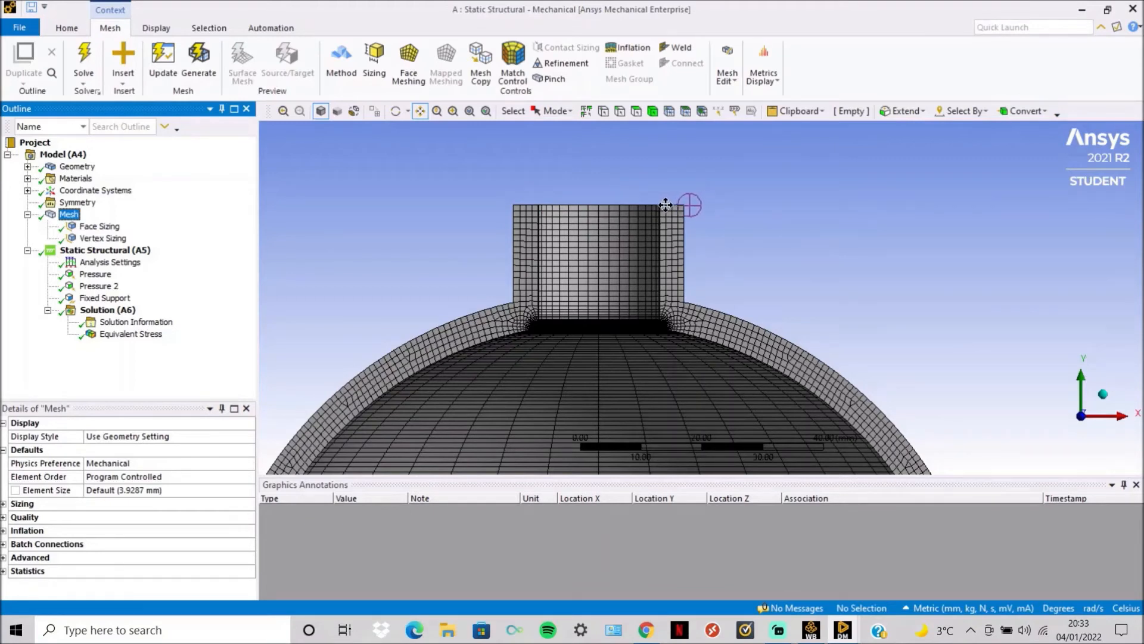
mouse_move(664, 203)
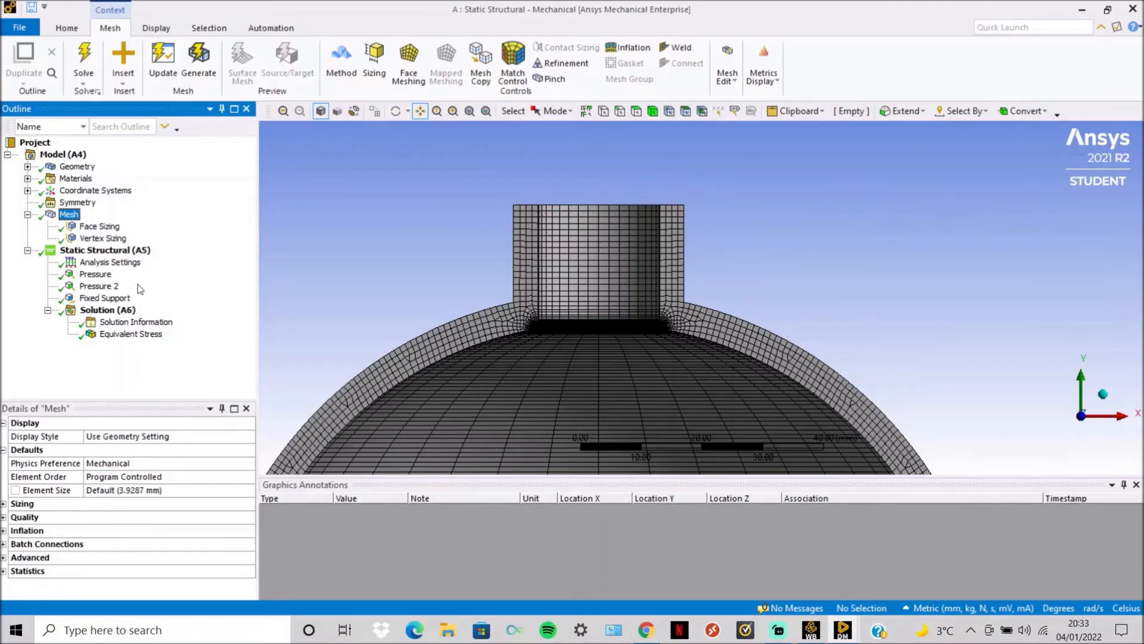
click(99, 285)
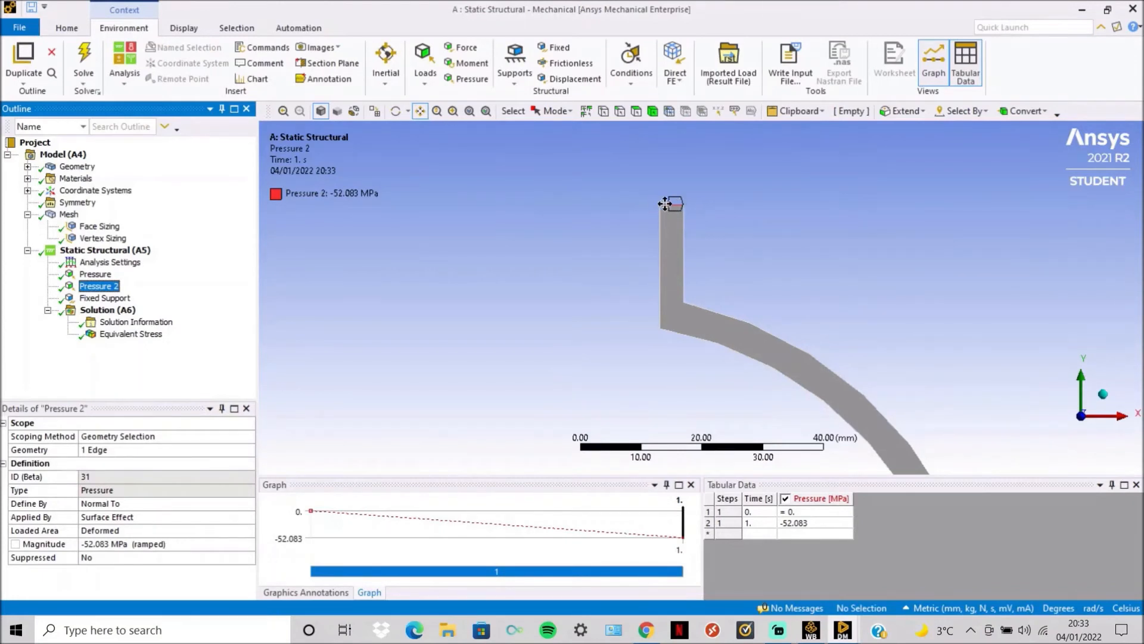
click(104, 297)
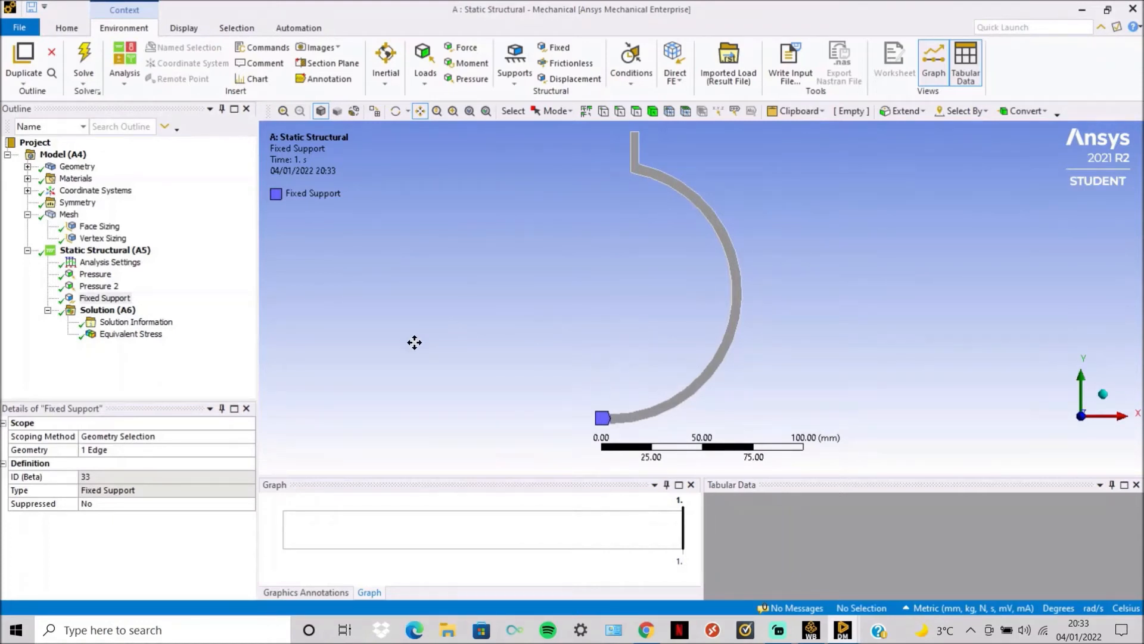
mouse_move(198, 328)
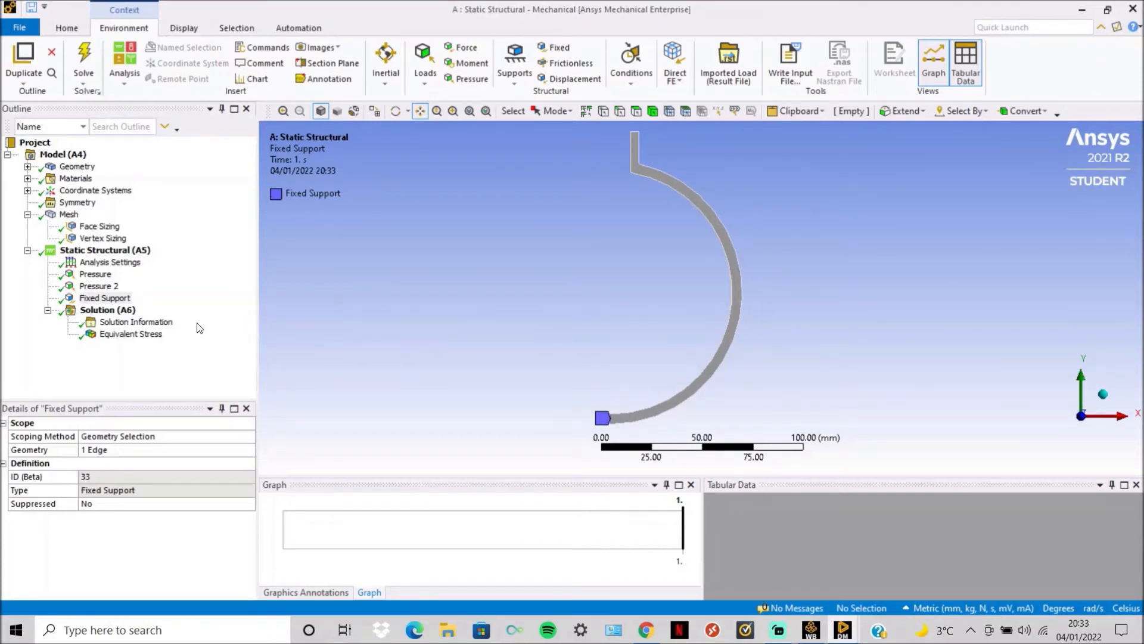
mouse_move(130, 333)
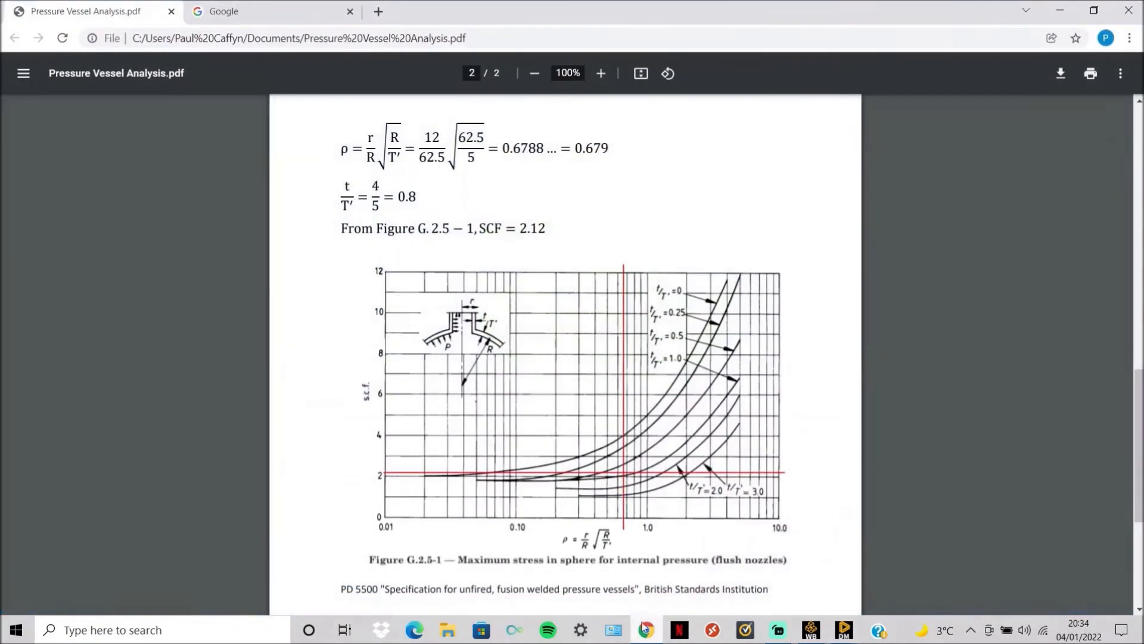
Scroll to Figure G.2.5-1, the flush-nozzle chart giving SCF = 2.12.
scroll(down, 3)
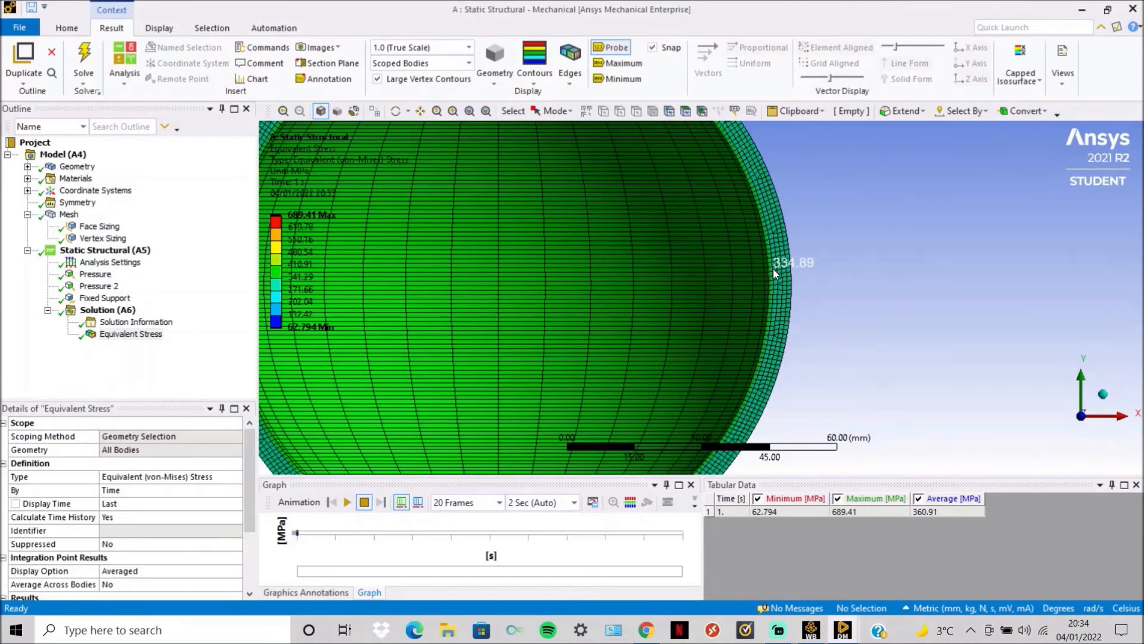
mouse_move(773, 275)
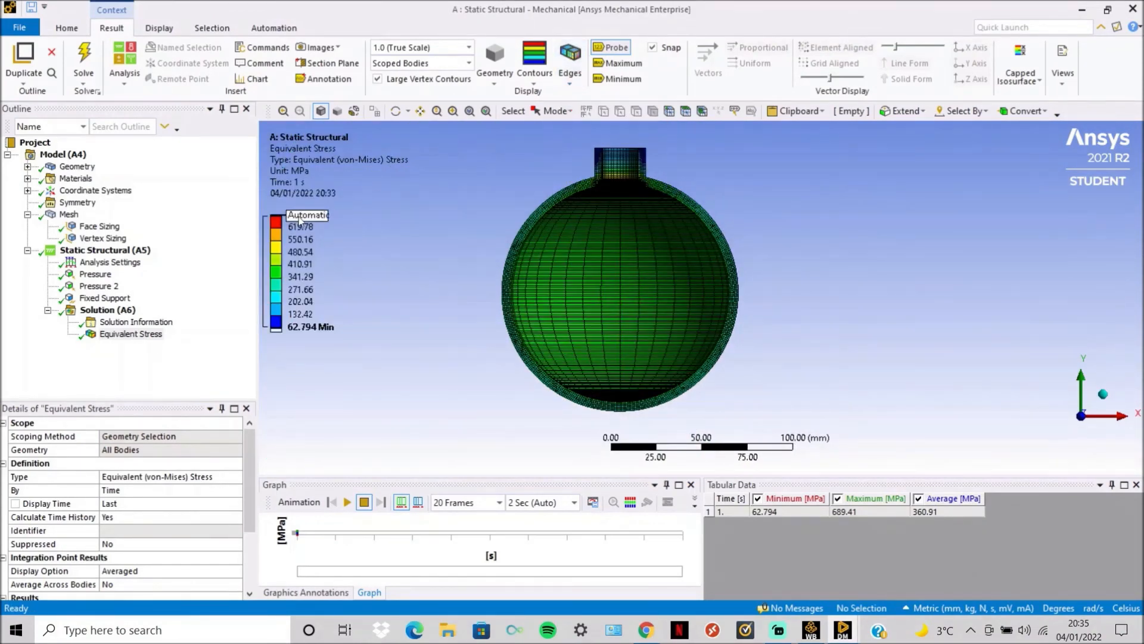
Zoom to fit the full-vessel equivalent stress contour spanning 62.794 to 689.41 MPa.
click(621, 63)
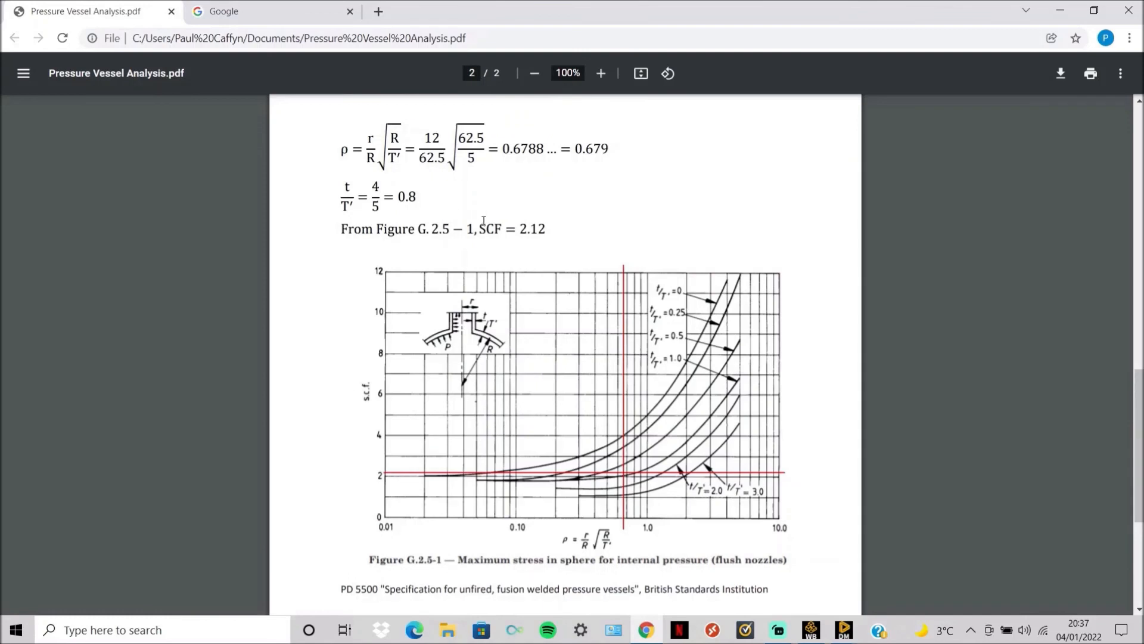
mouse_move(544, 362)
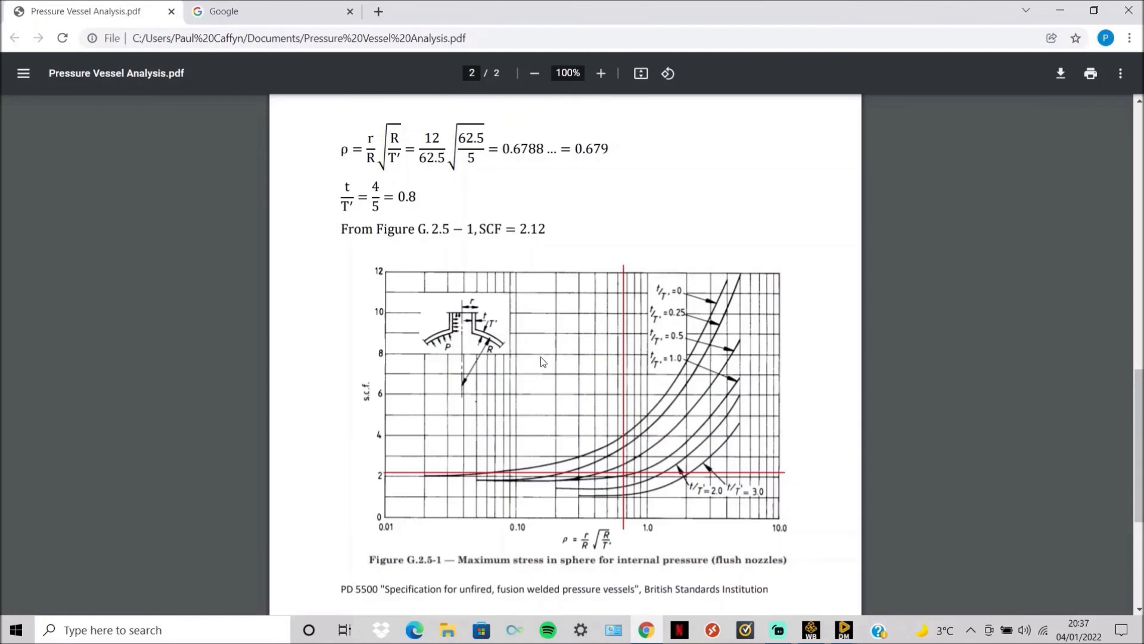
Scroll below the SCF chart to the hoop stress calculation σθ = 312.5 MPa.
scroll(down, 3)
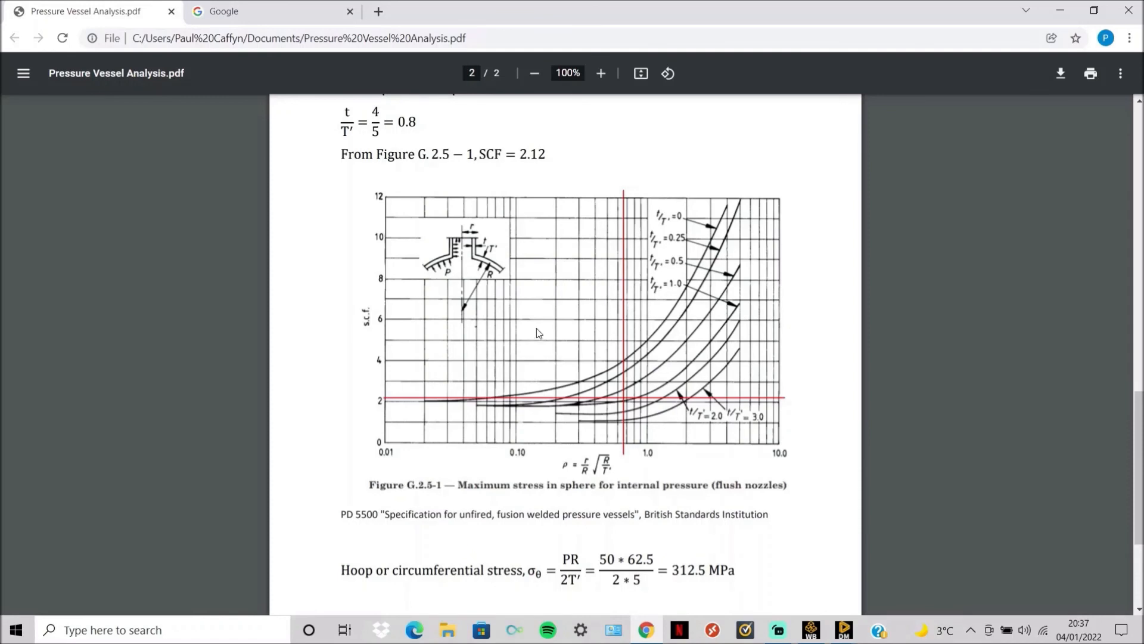
mouse_move(539, 303)
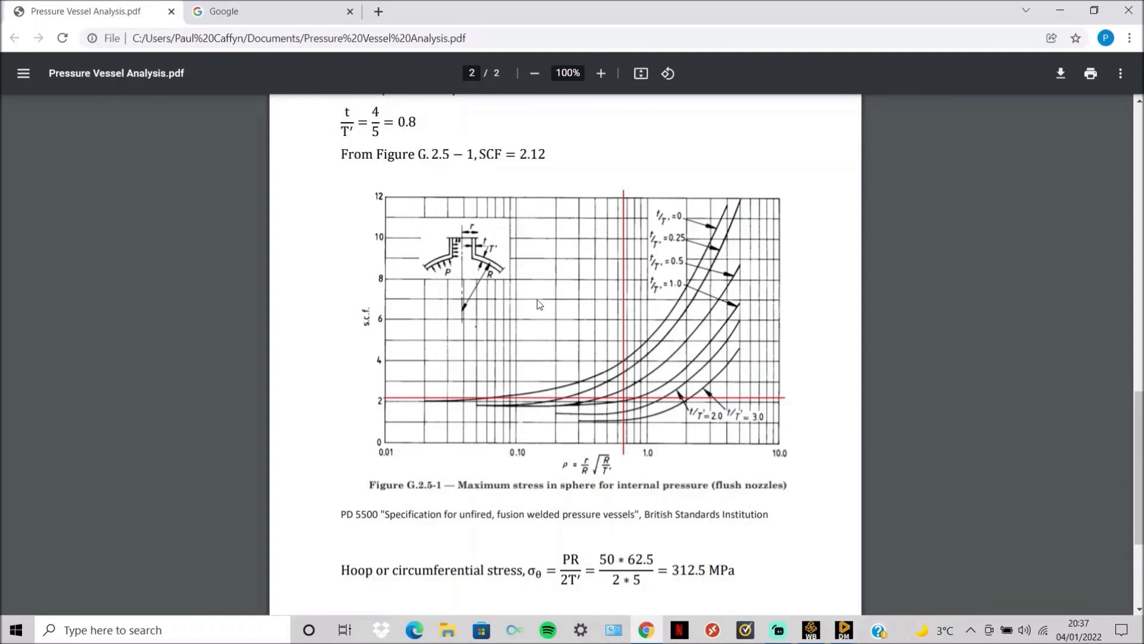